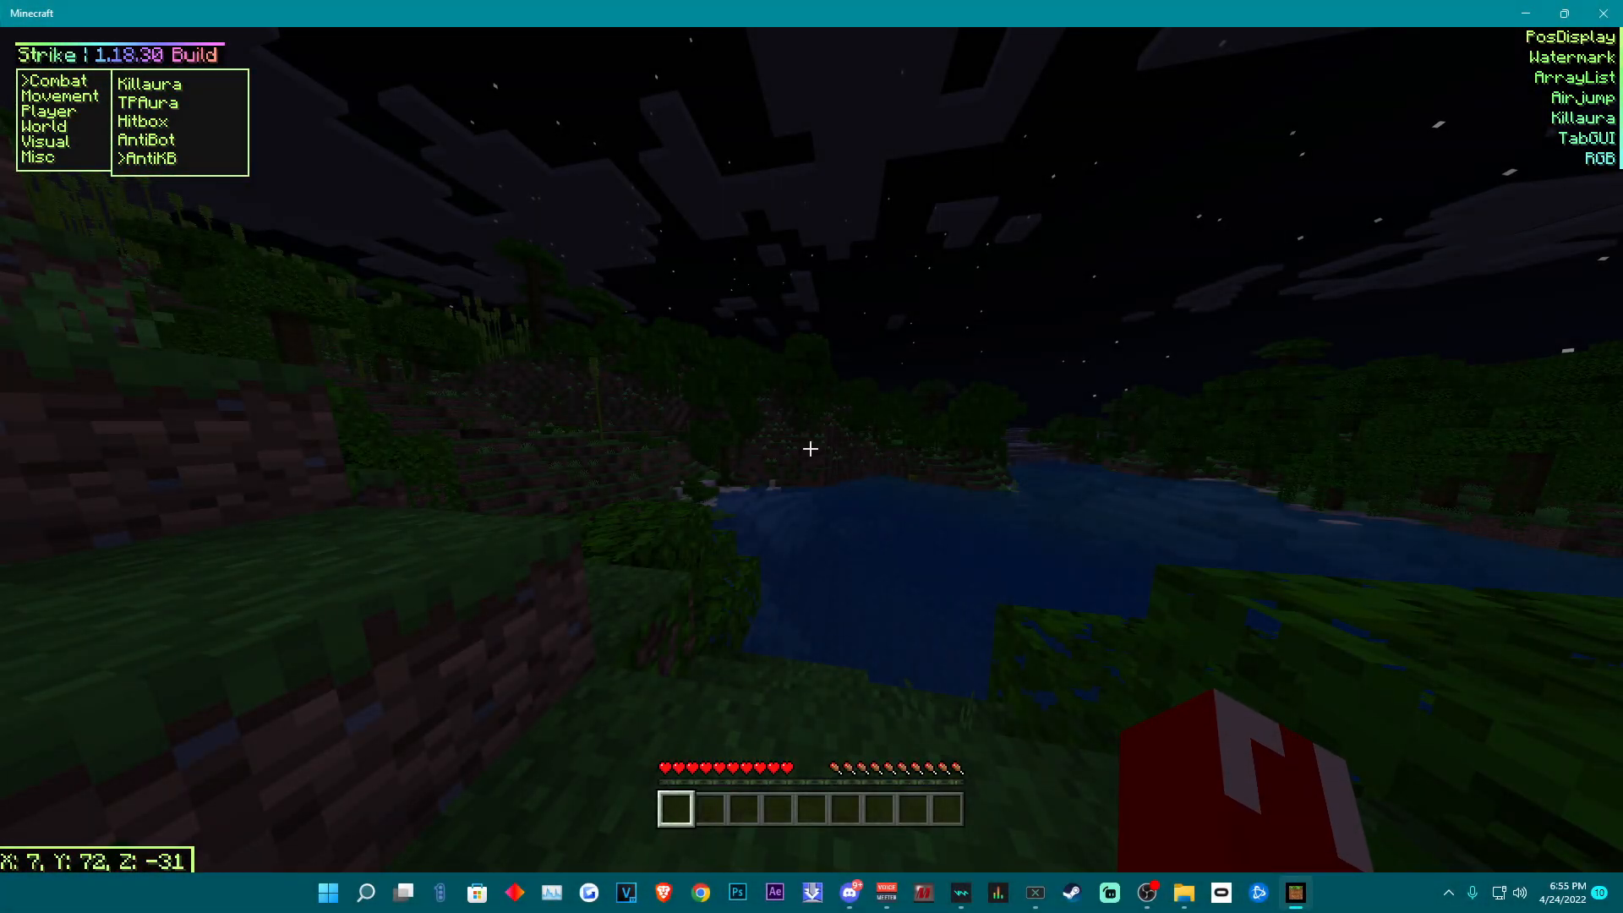
Browse the Strike TabGUI from the Combat category to the Visual modules, then land on the main menu
click(49, 112)
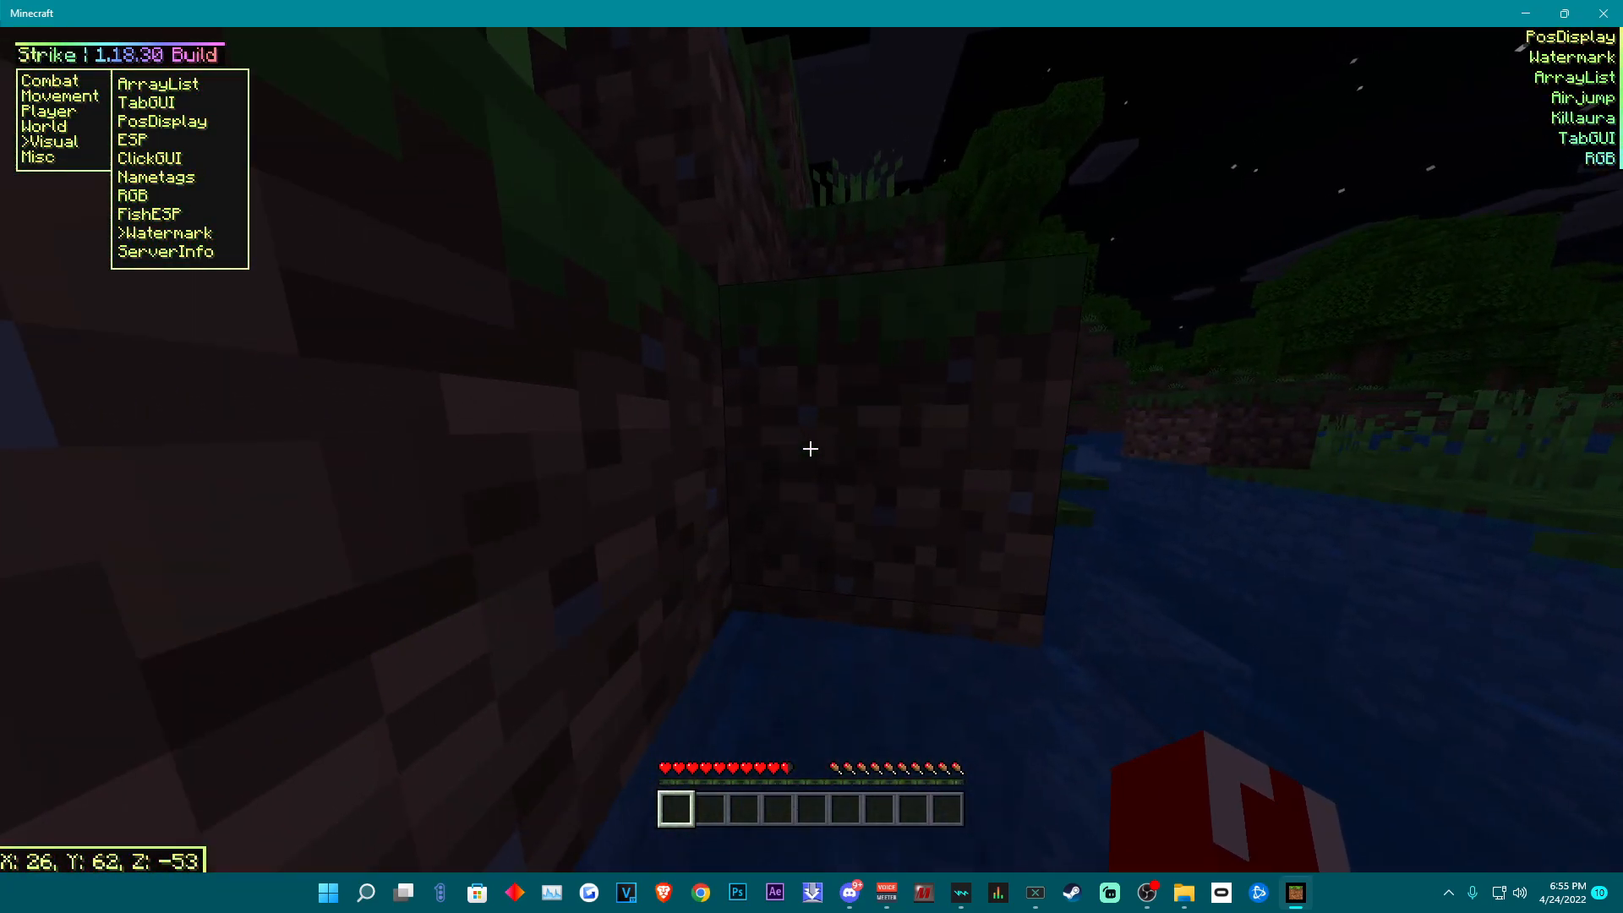
click(1293, 893)
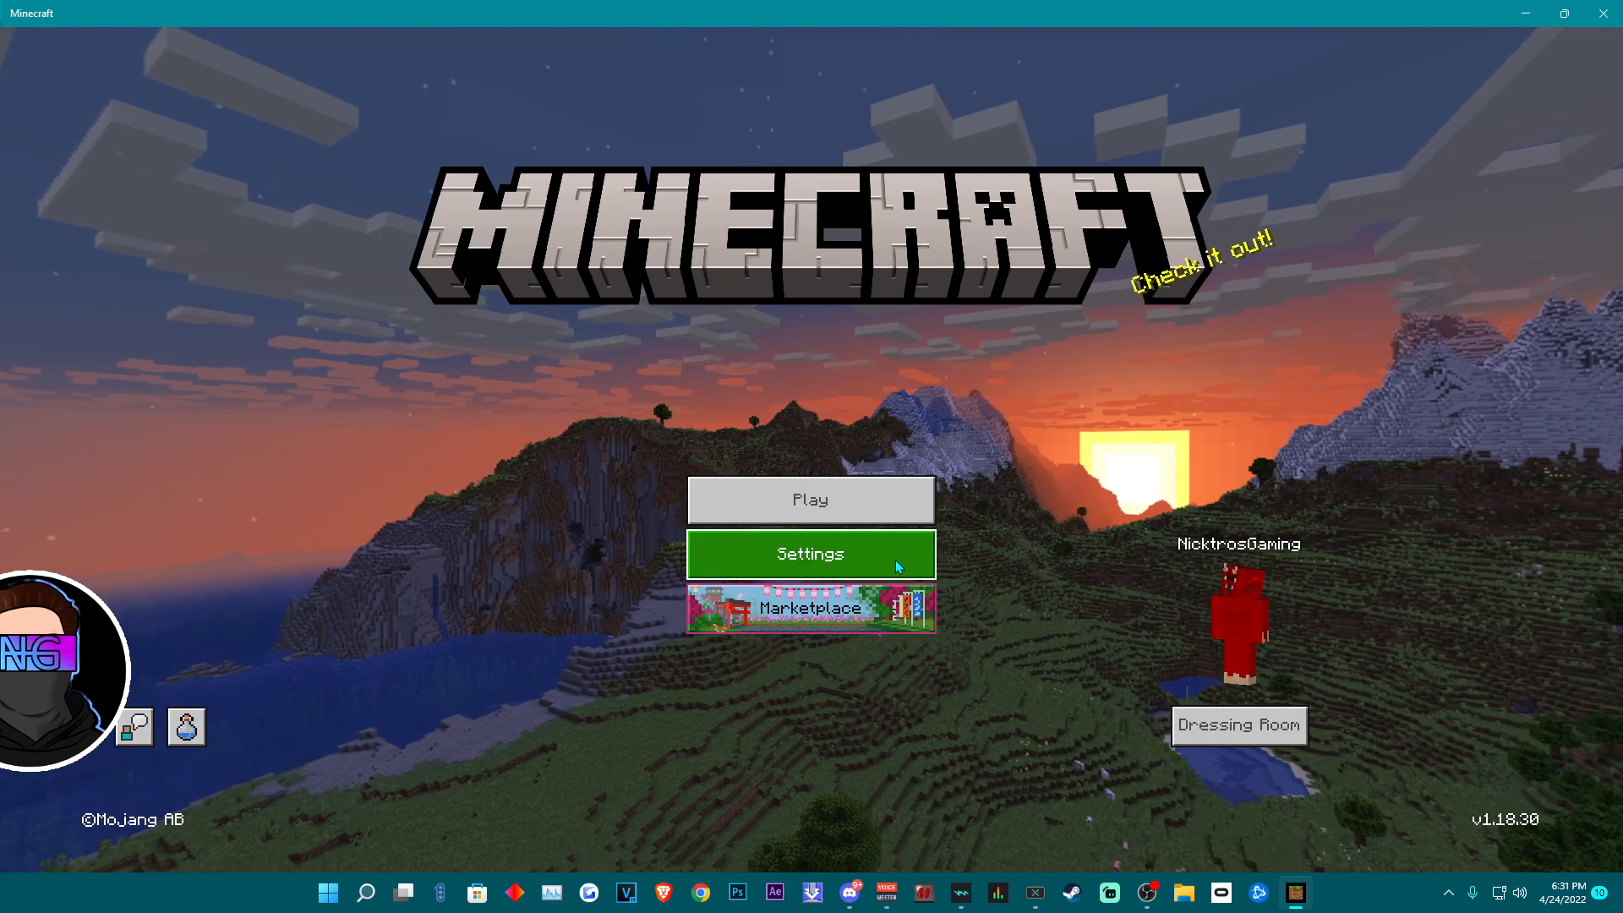
Turn on Fullscreen in Settings > Video, review the remaining video options and go back
click(810, 555)
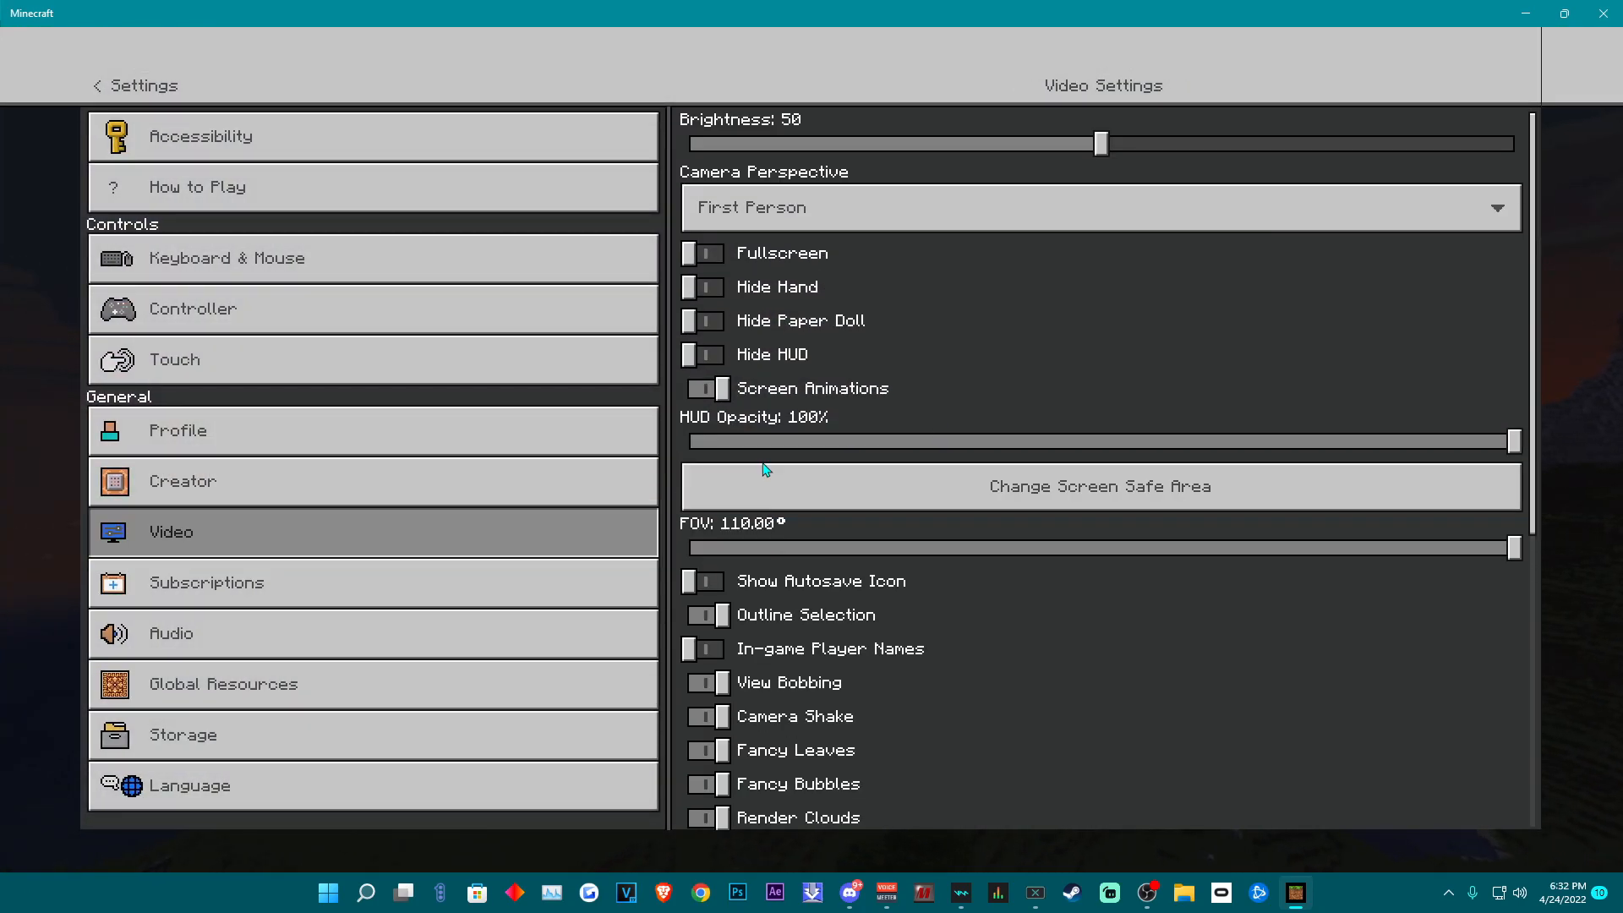
click(705, 228)
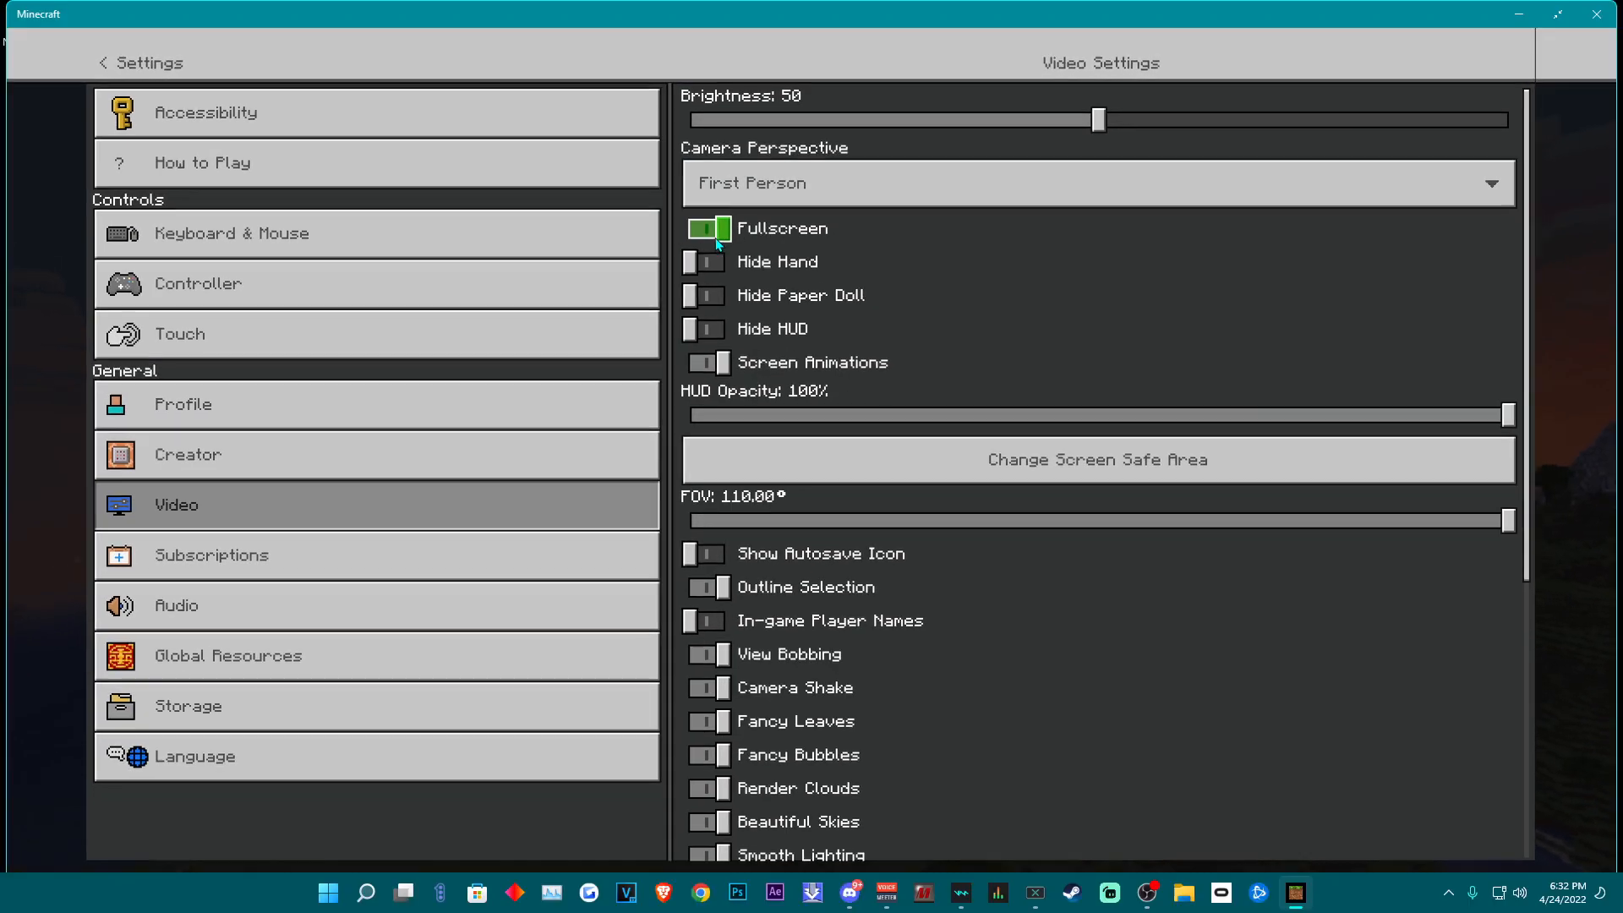
scroll(down, 3)
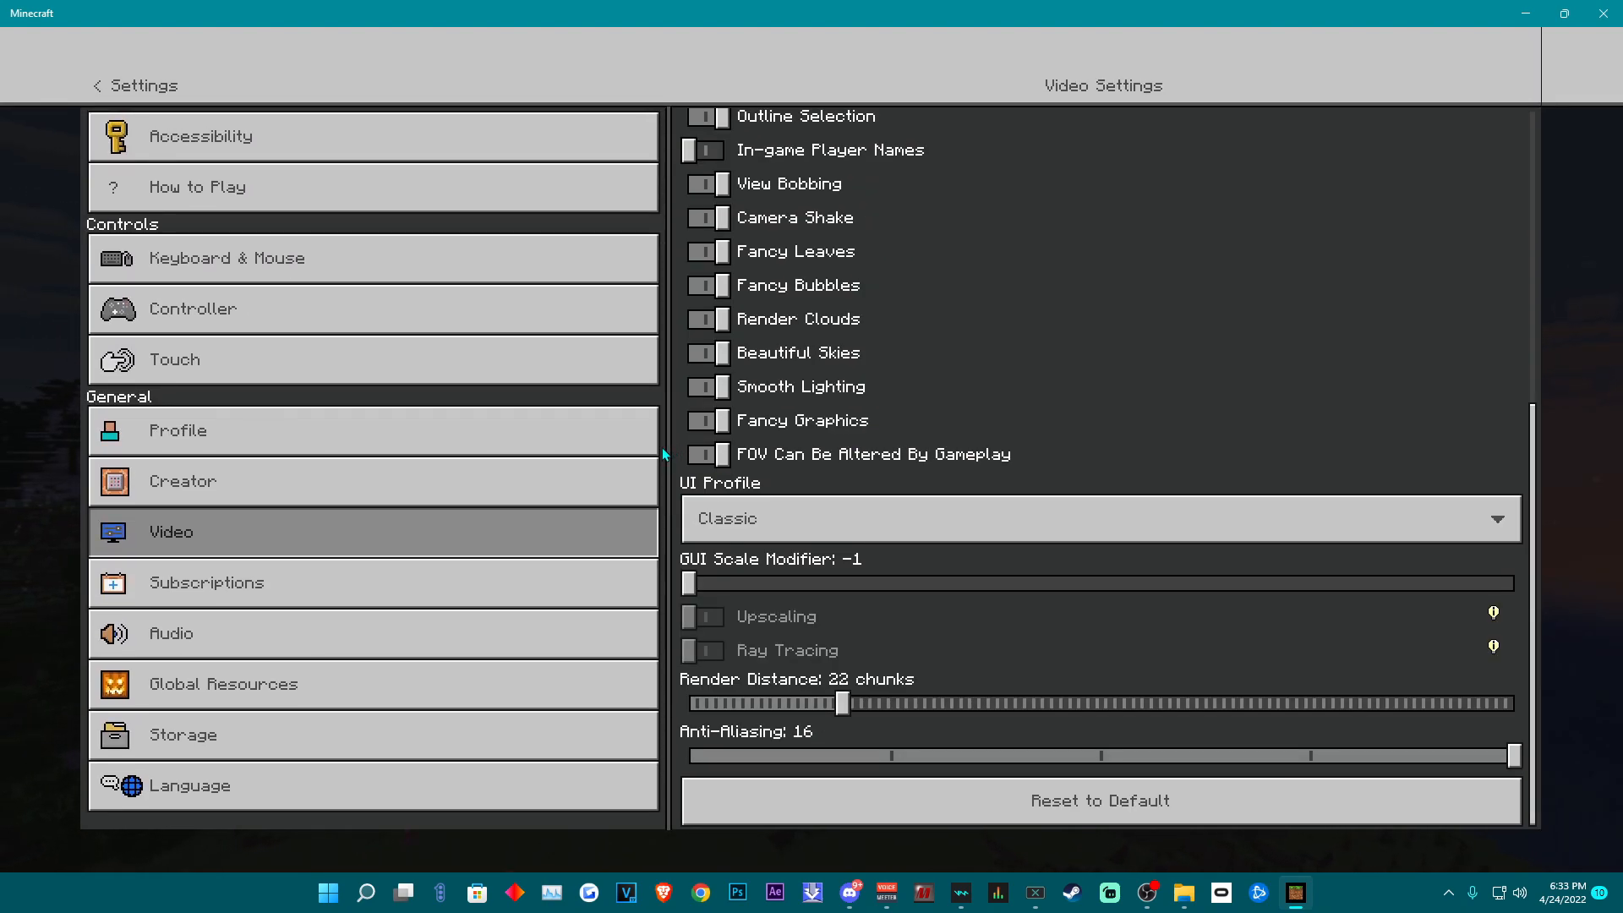
click(707, 421)
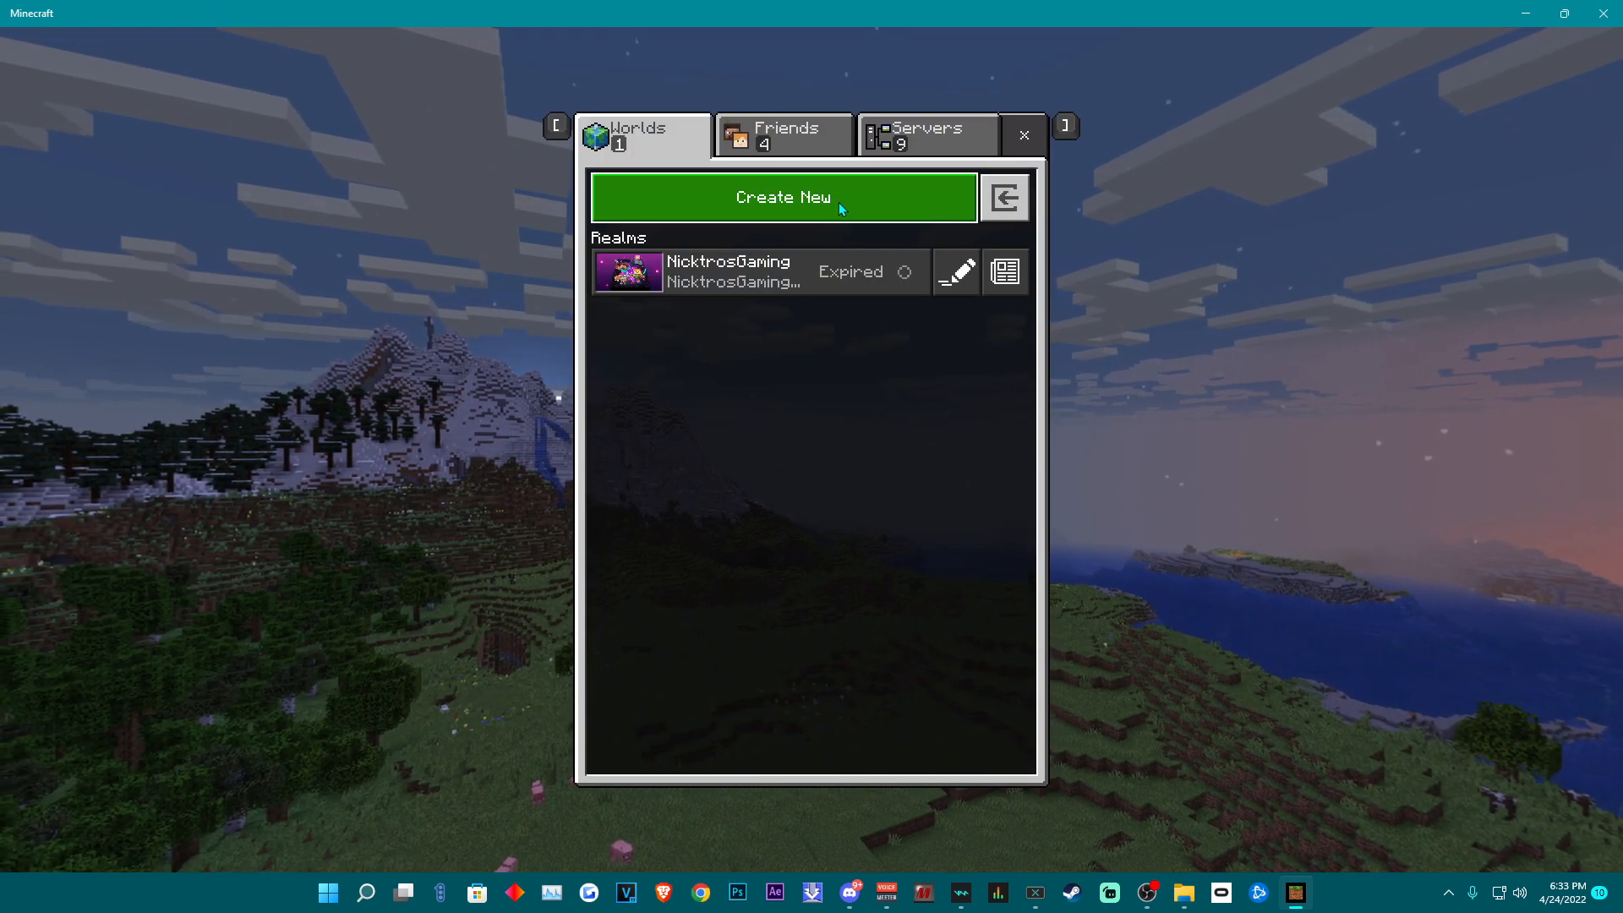
Start creating a new world from the Worlds tab
click(783, 196)
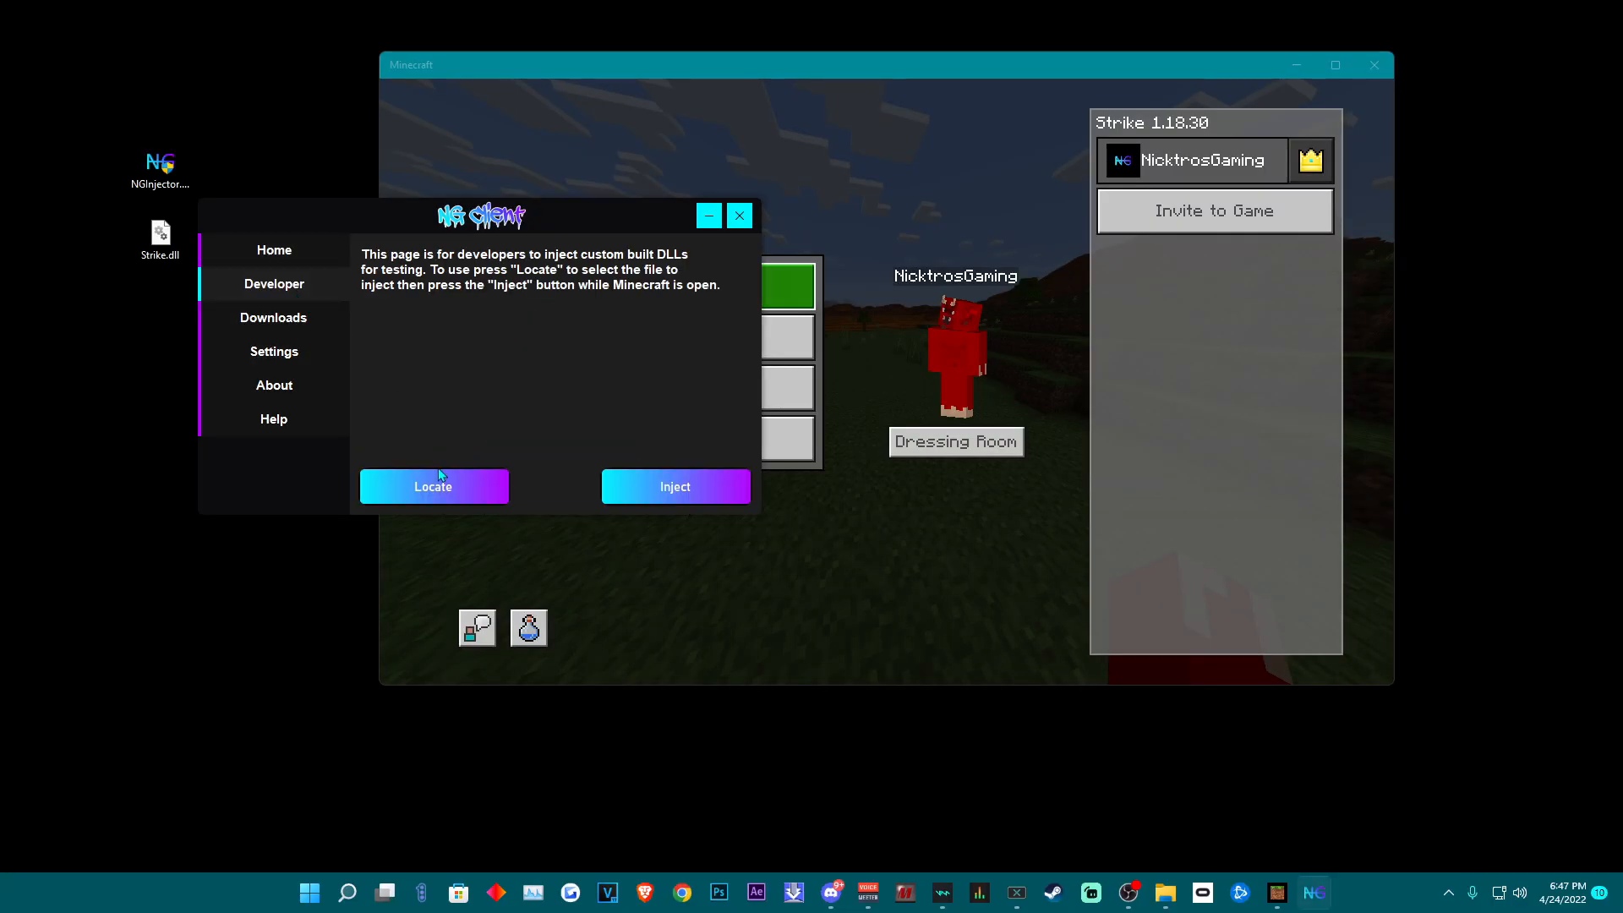
Locate and inject Strike.dll from NG Injector's Developer page, then close the injector
click(433, 486)
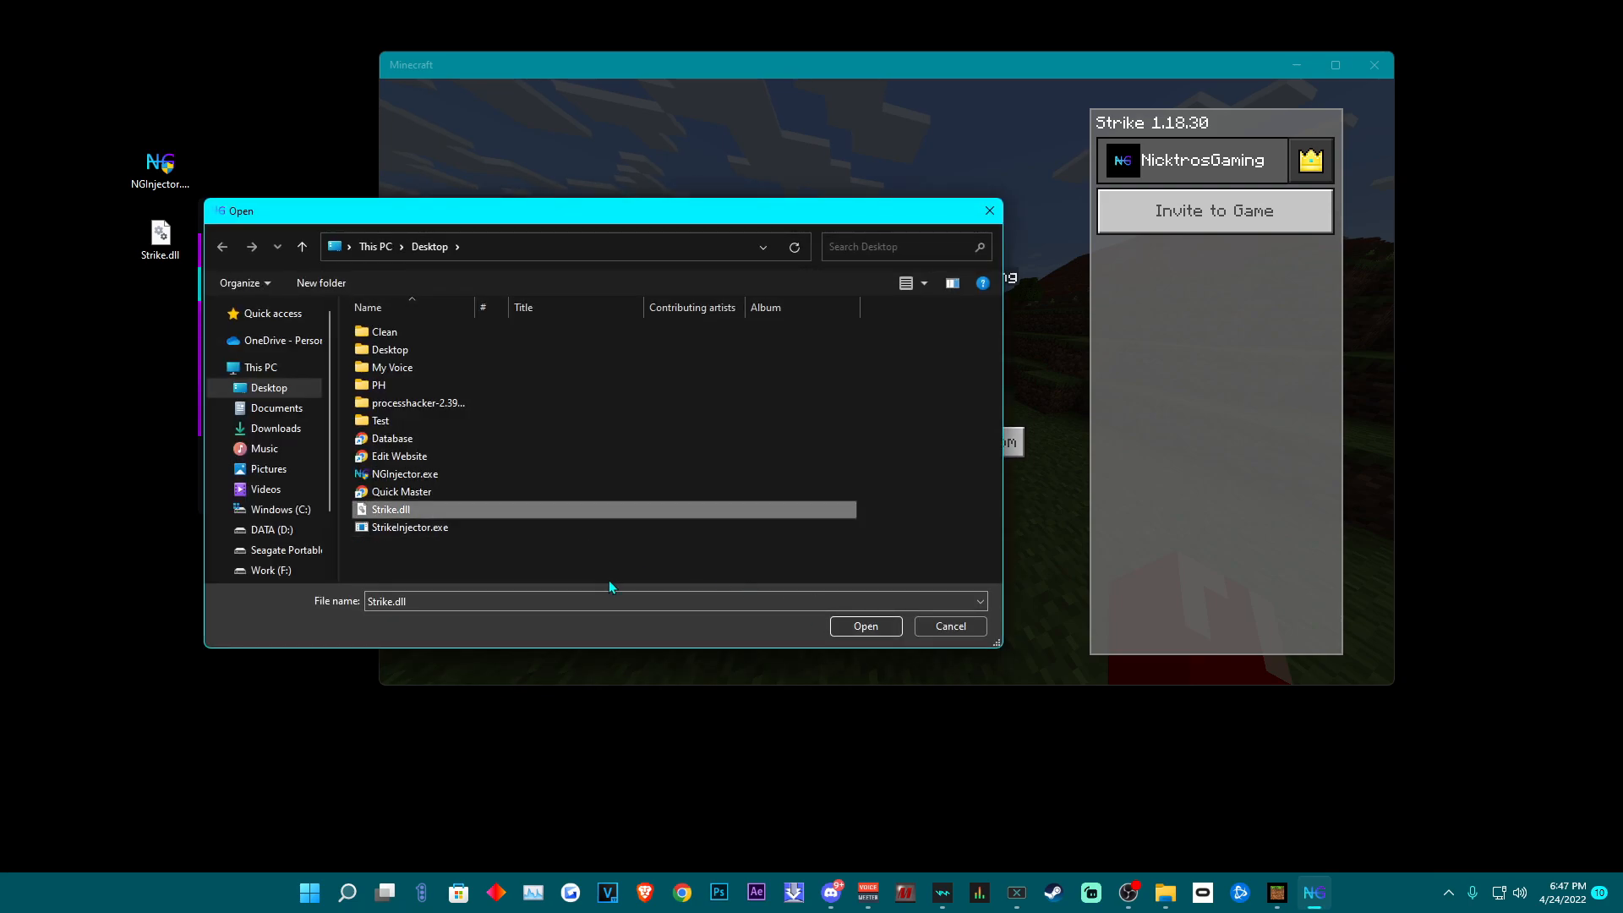
click(864, 625)
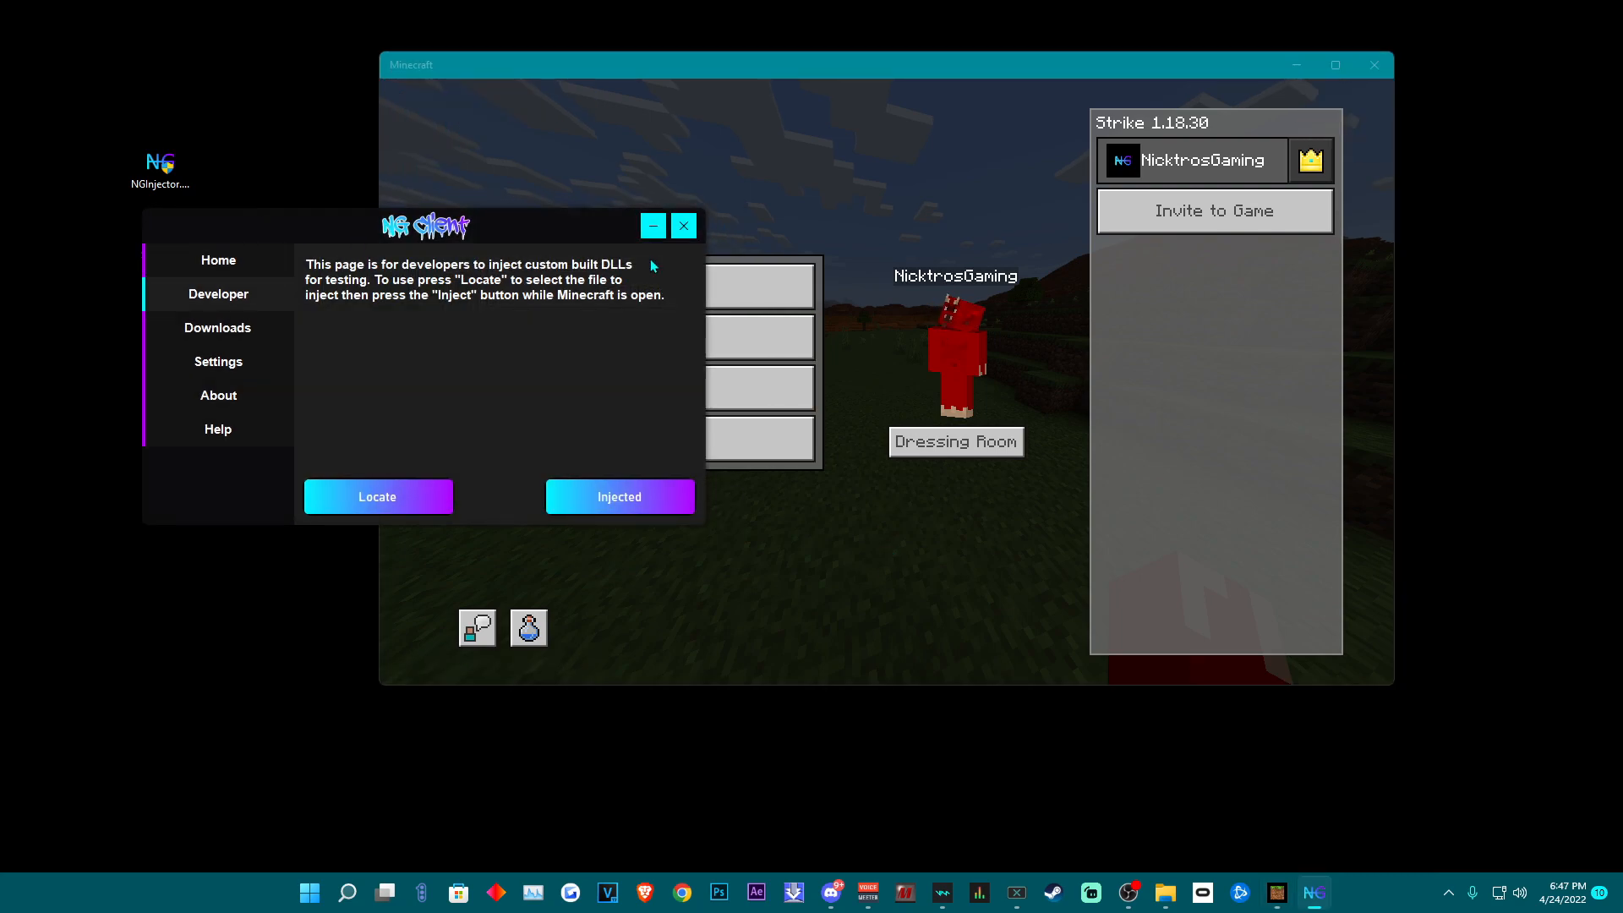
click(683, 225)
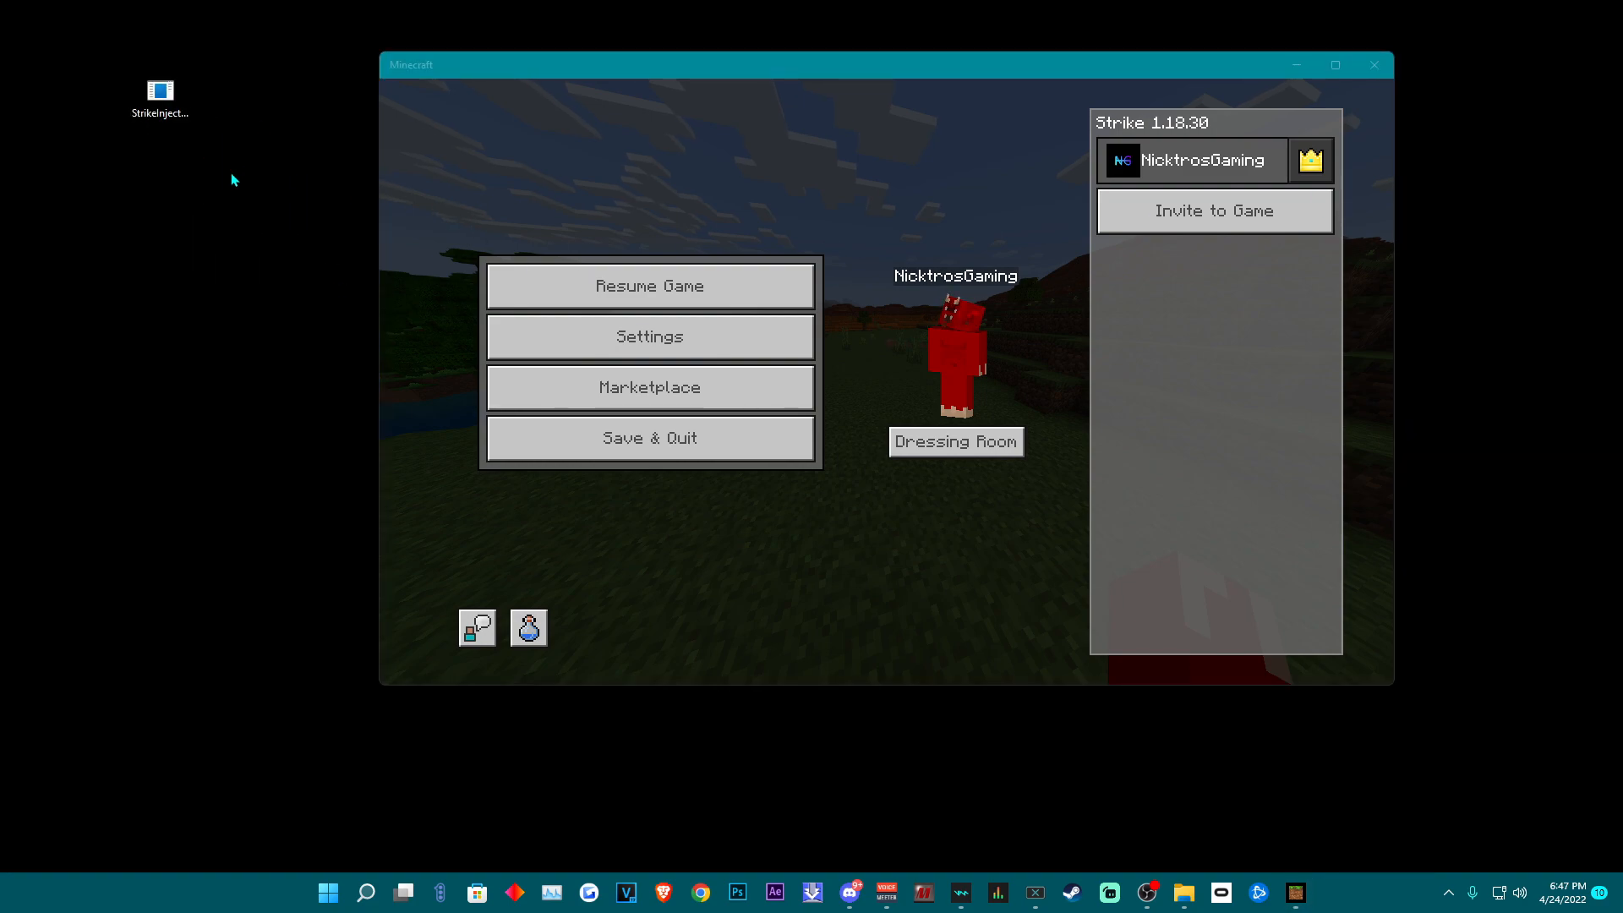
Launch StrikeInjector.exe from the desktop and move its console aside while it injects
double_click(159, 90)
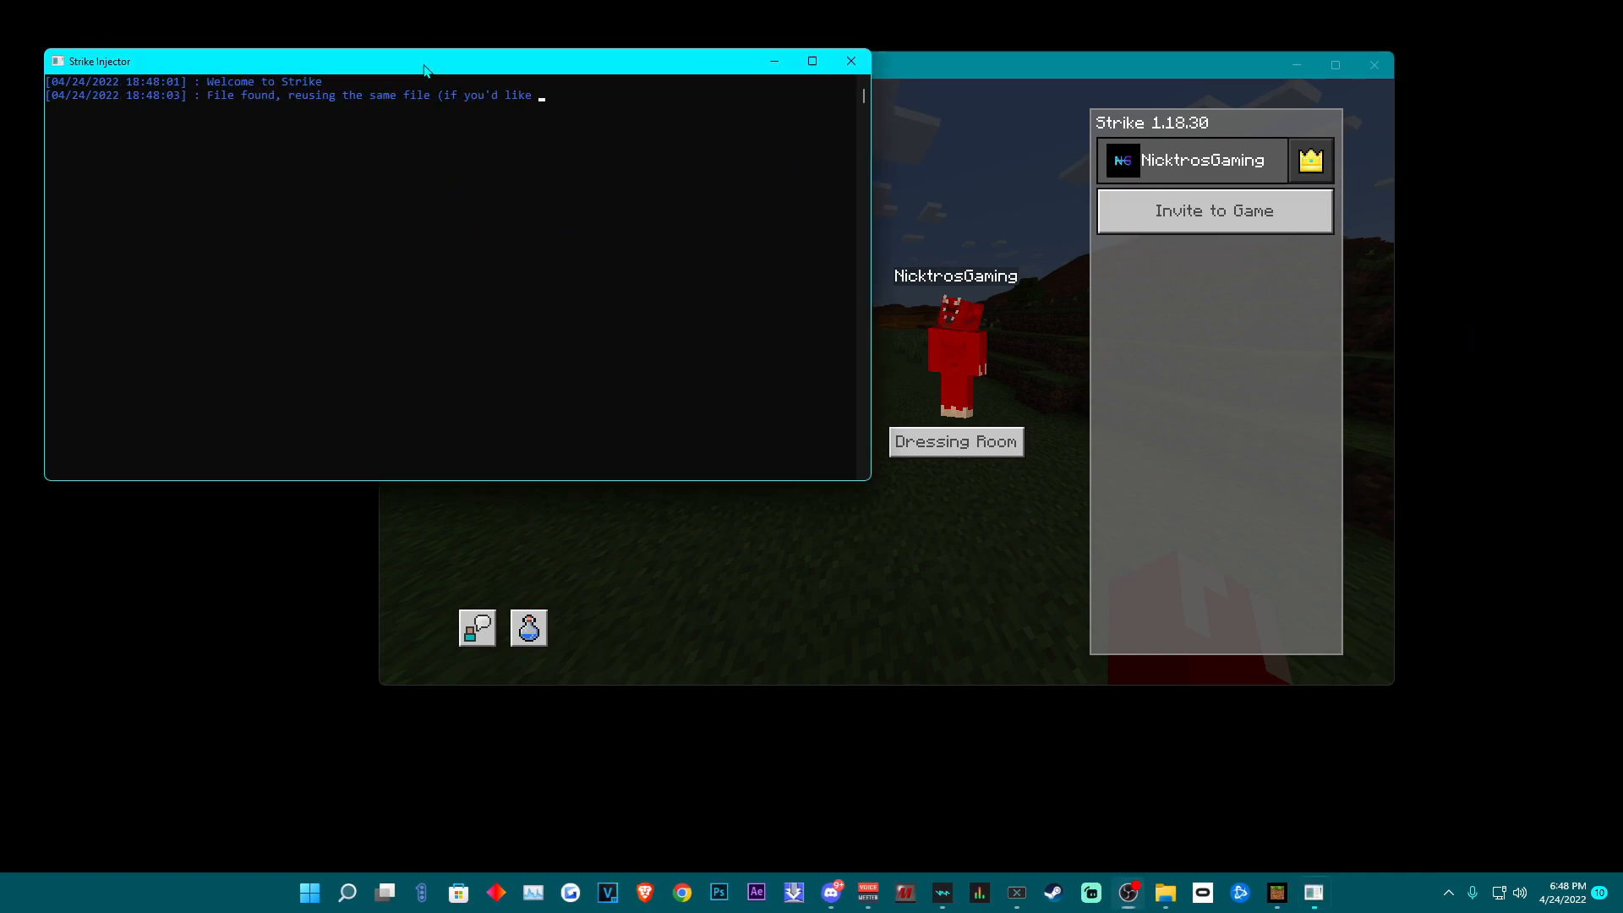
drag(424, 61, 502, 293)
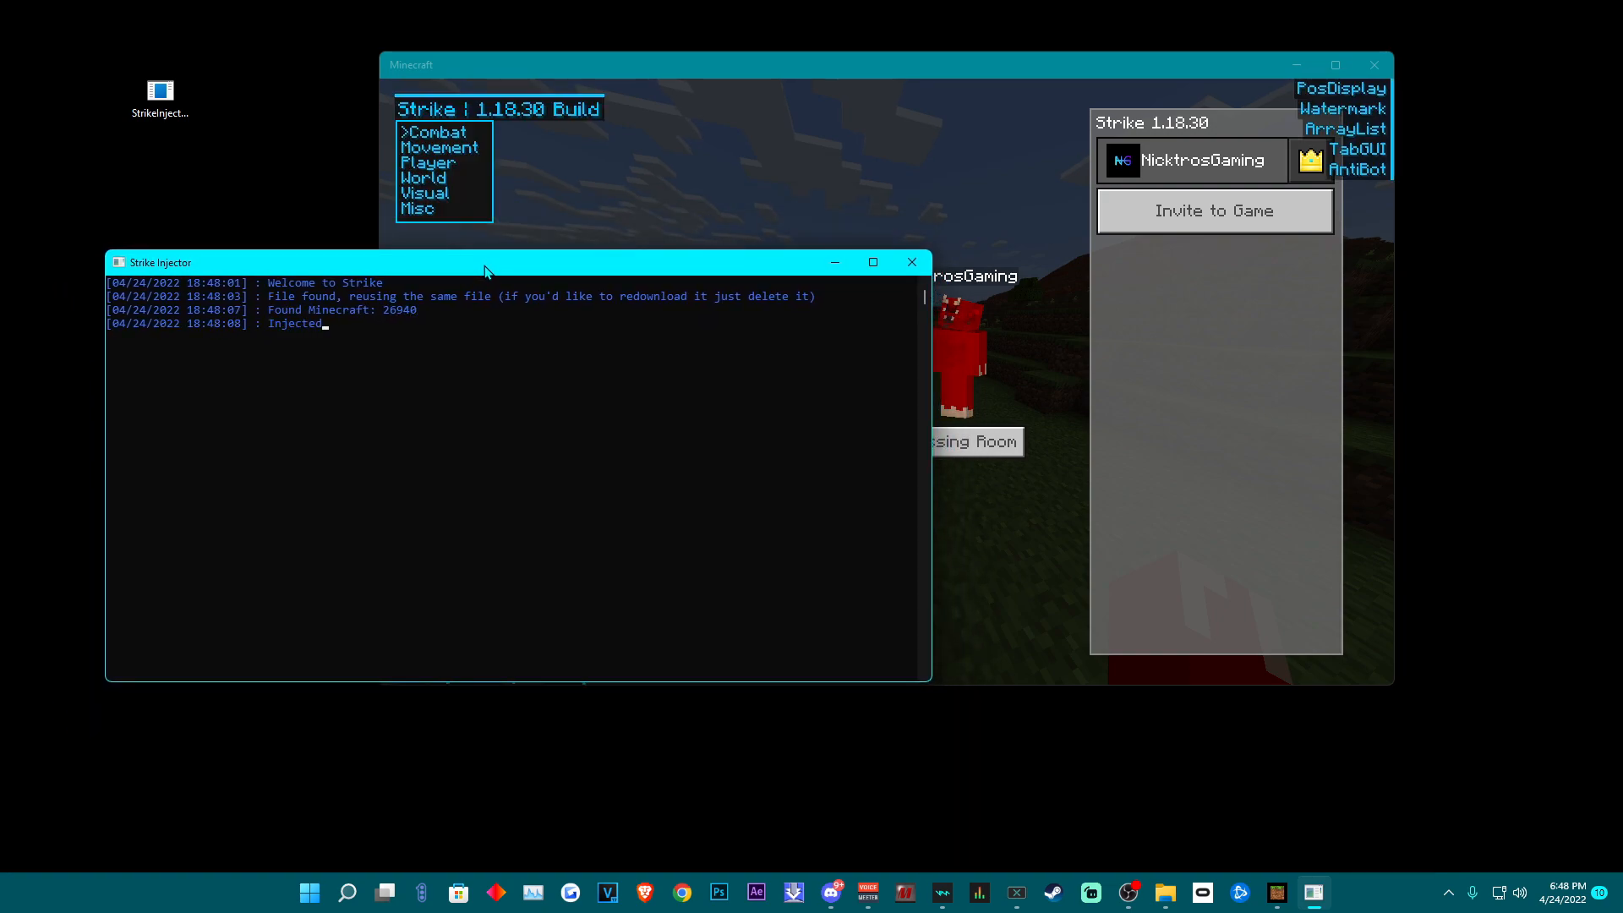
mouse_move(878, 282)
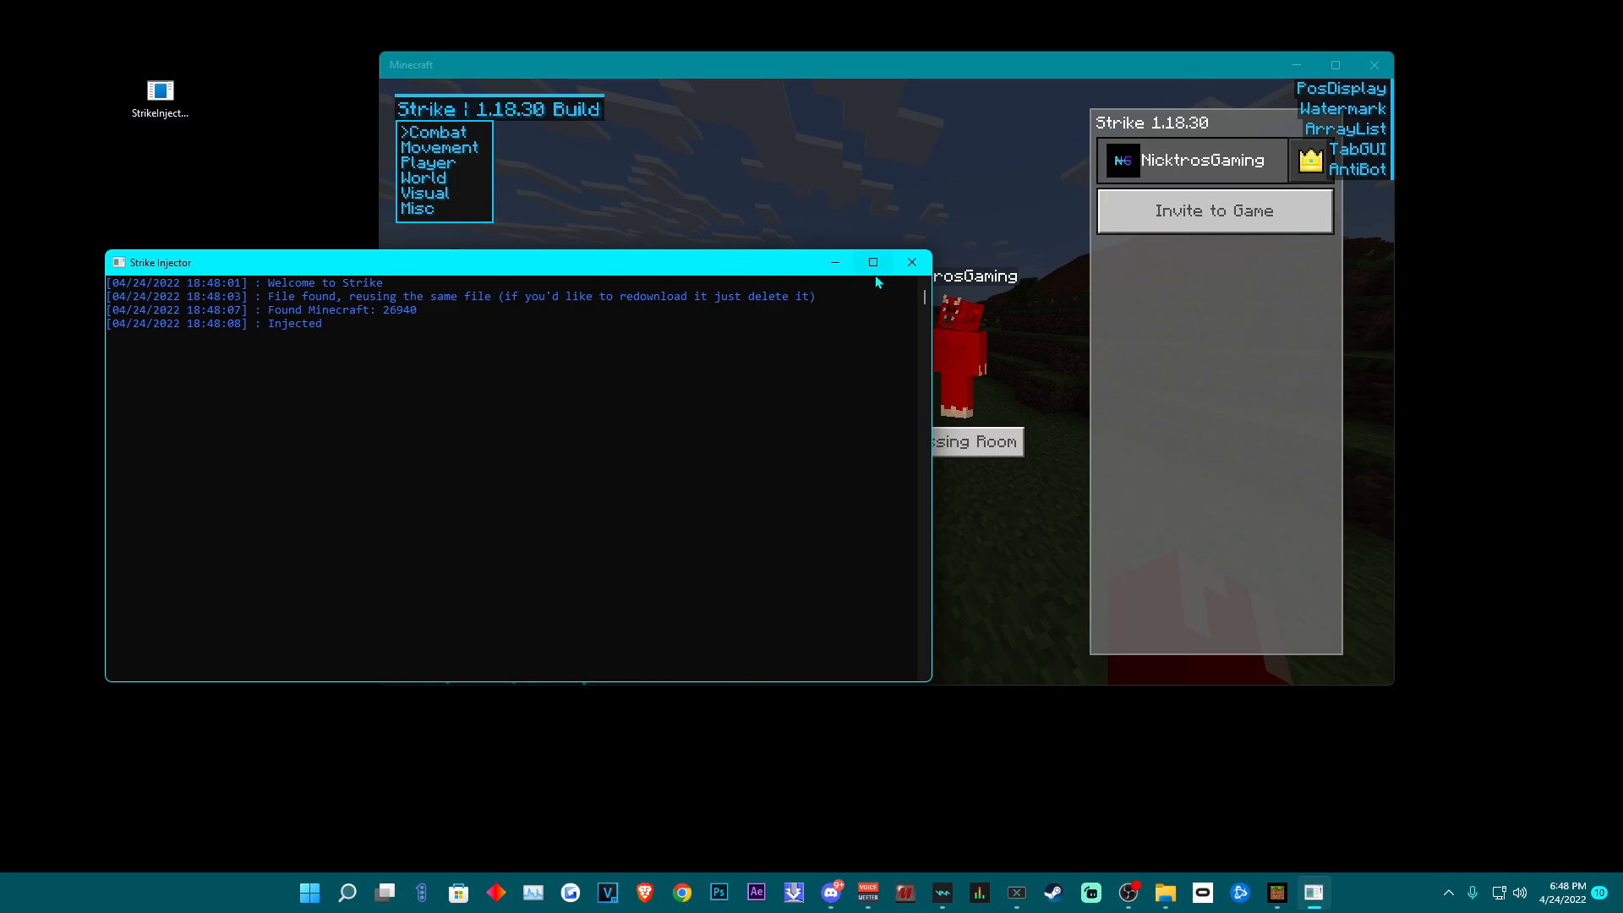
Close the injector console, maximize Minecraft and browse the TabGUI through Movement to Visual
click(909, 262)
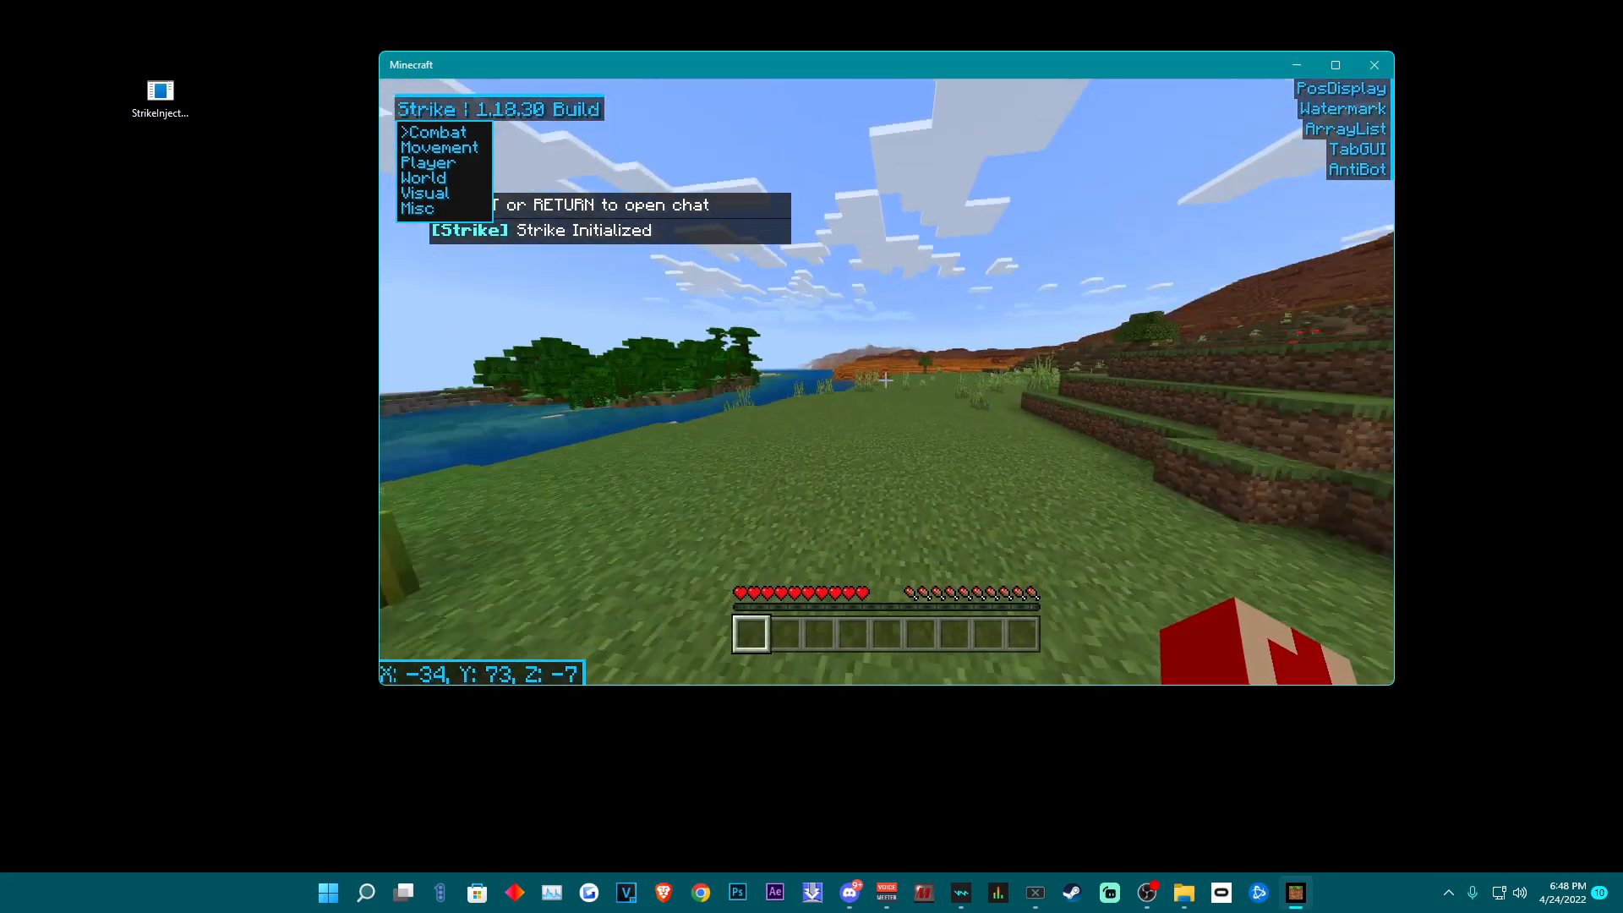
click(1334, 65)
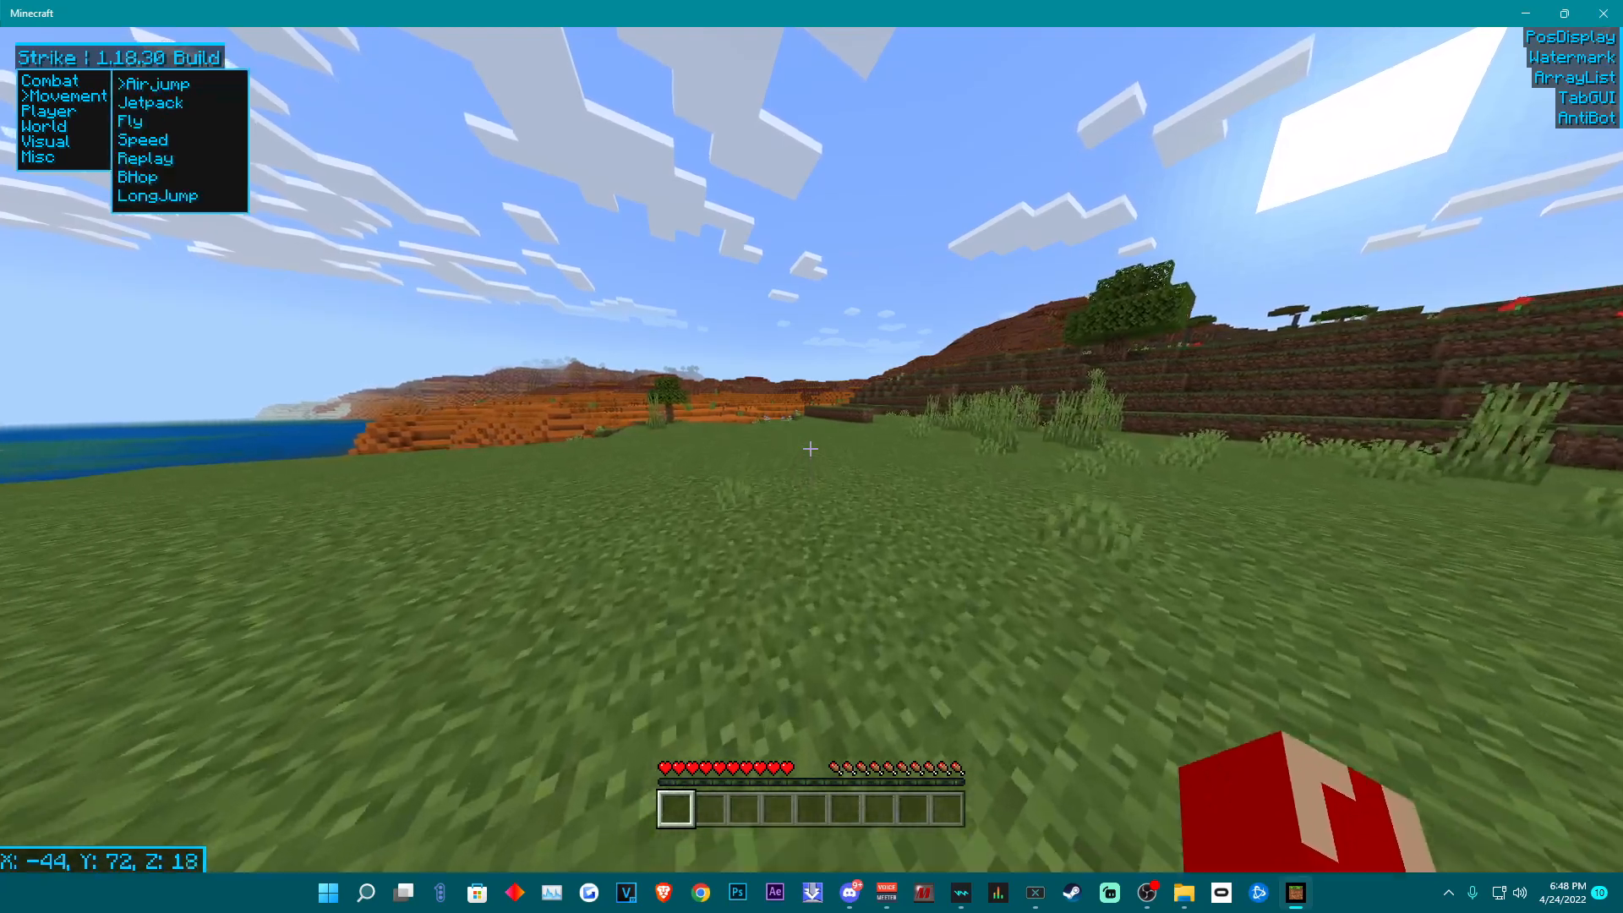
click(44, 127)
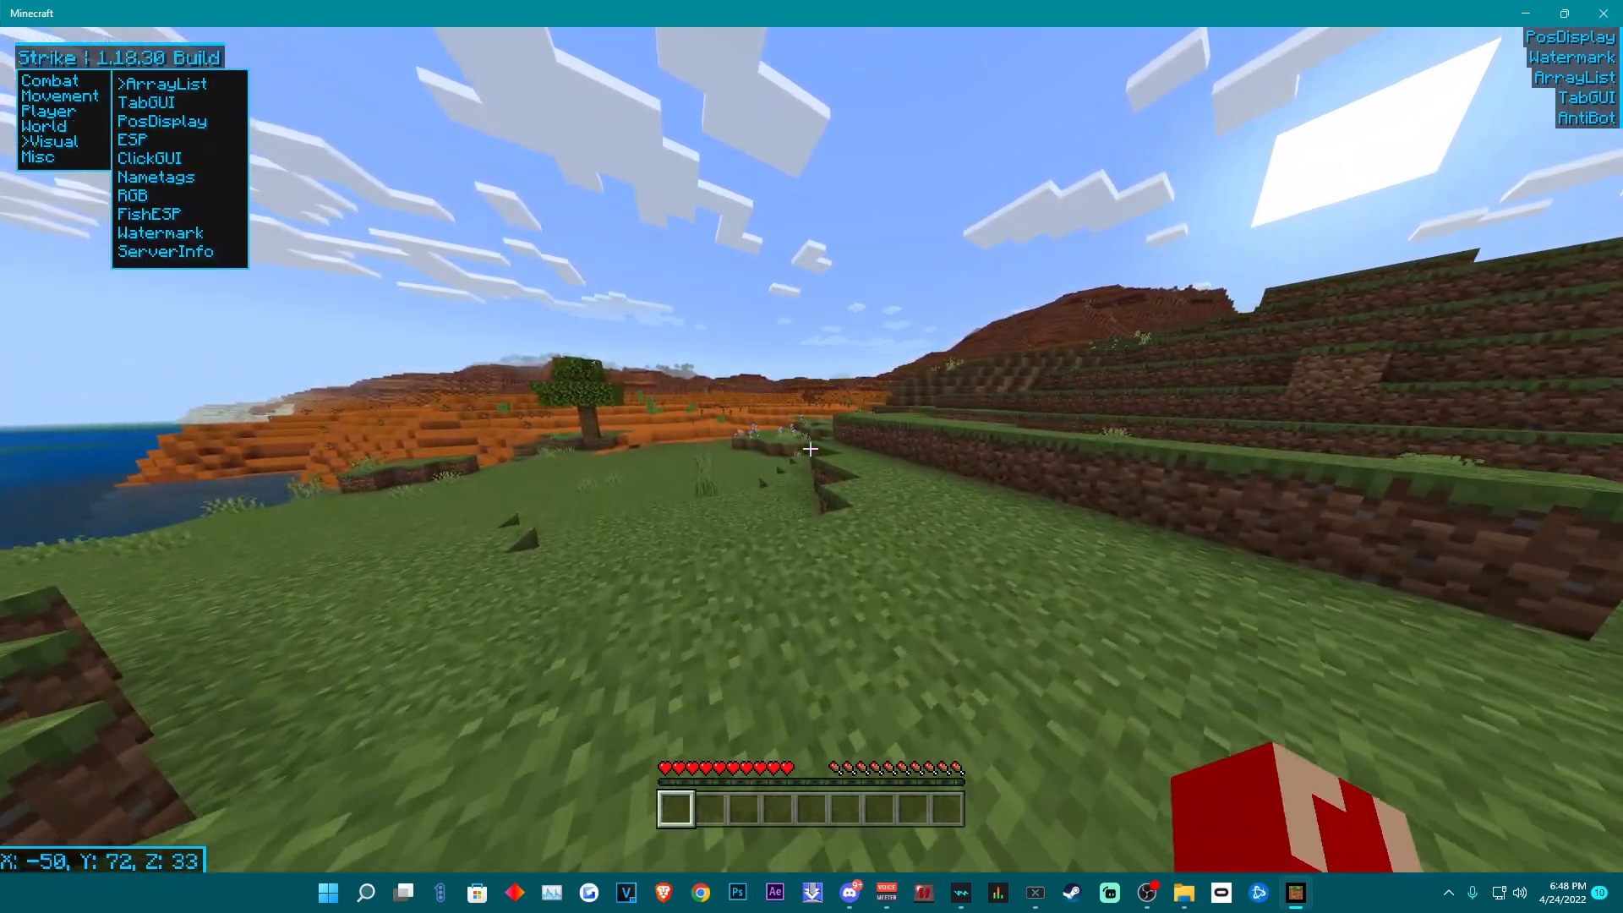
click(39, 155)
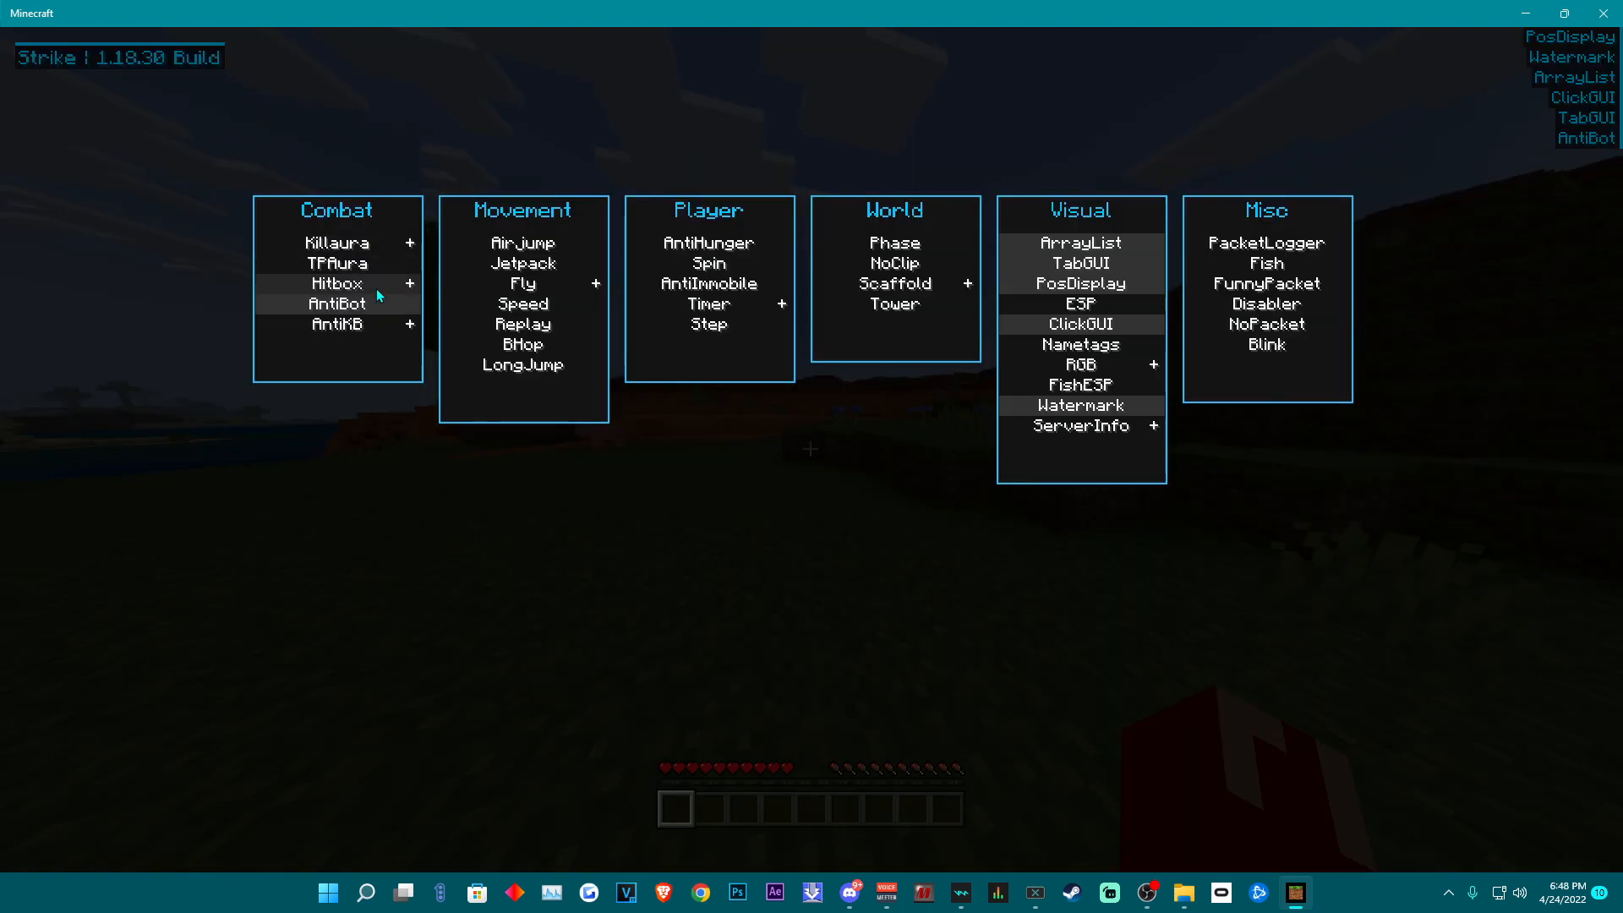
mouse_move(1109, 332)
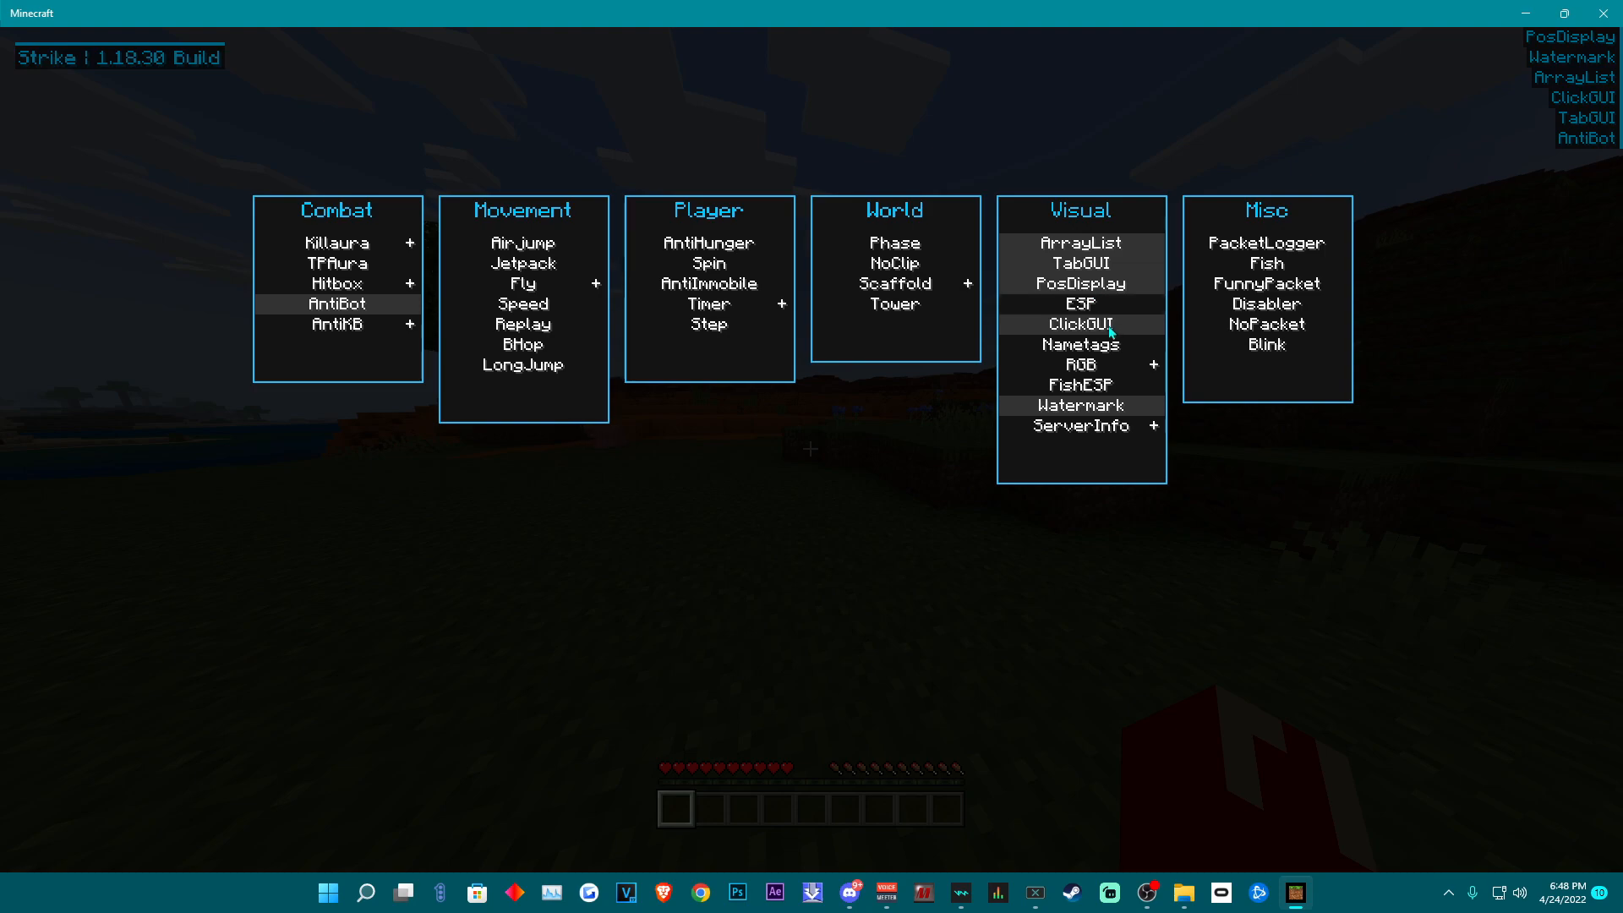
mouse_move(1097, 420)
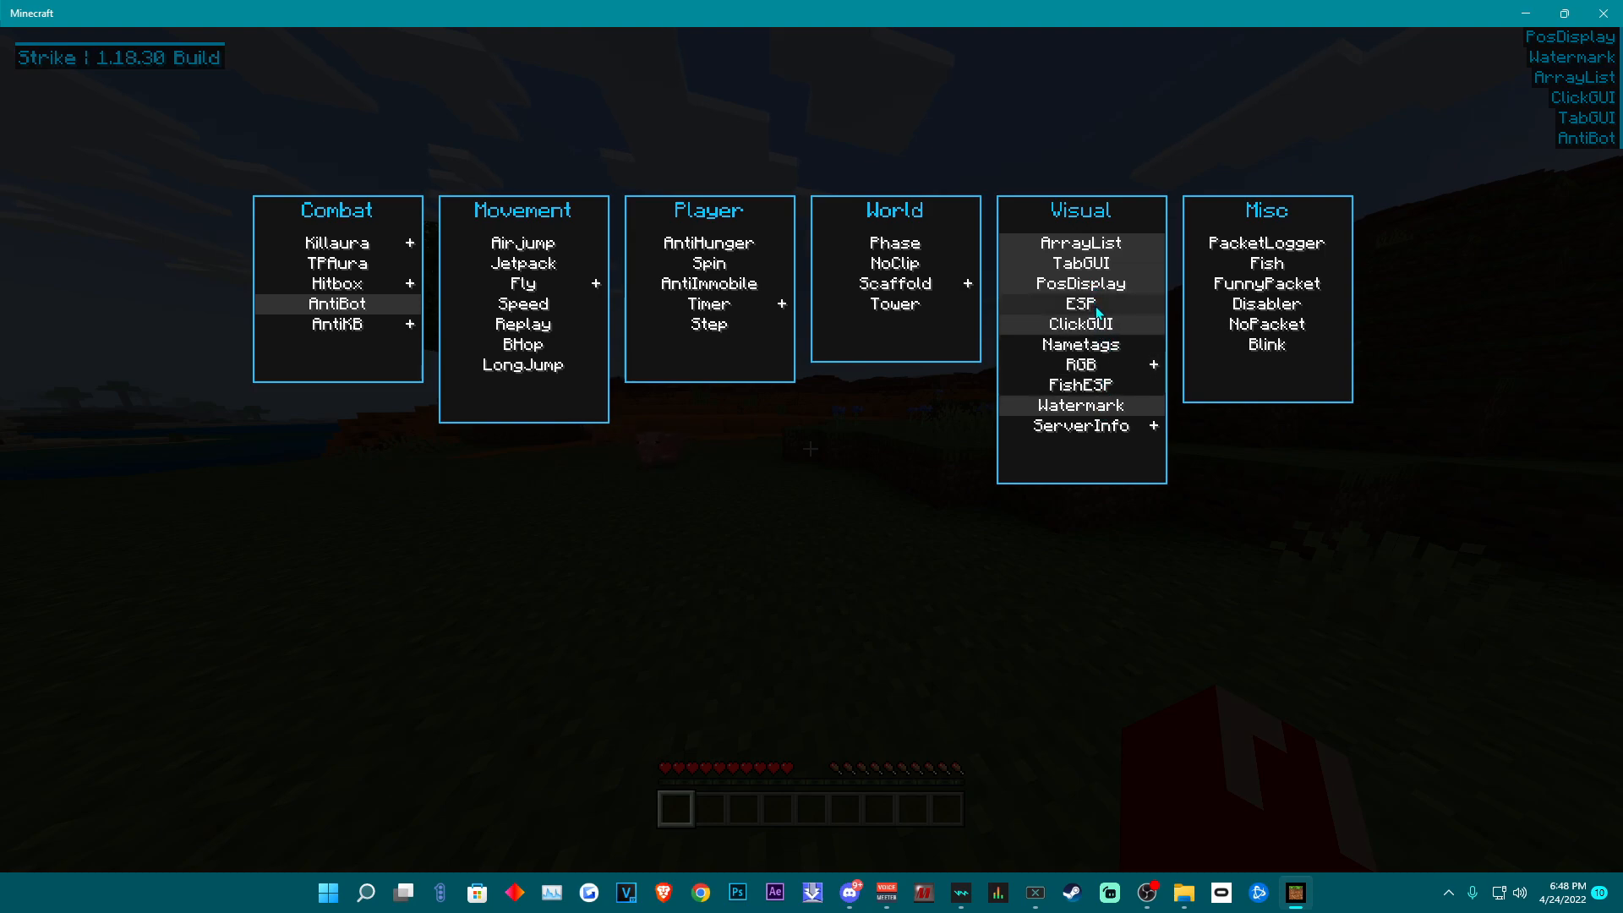
Expand the RGB module in the Visual panel to show its Tenacity and Wave settings
click(1079, 302)
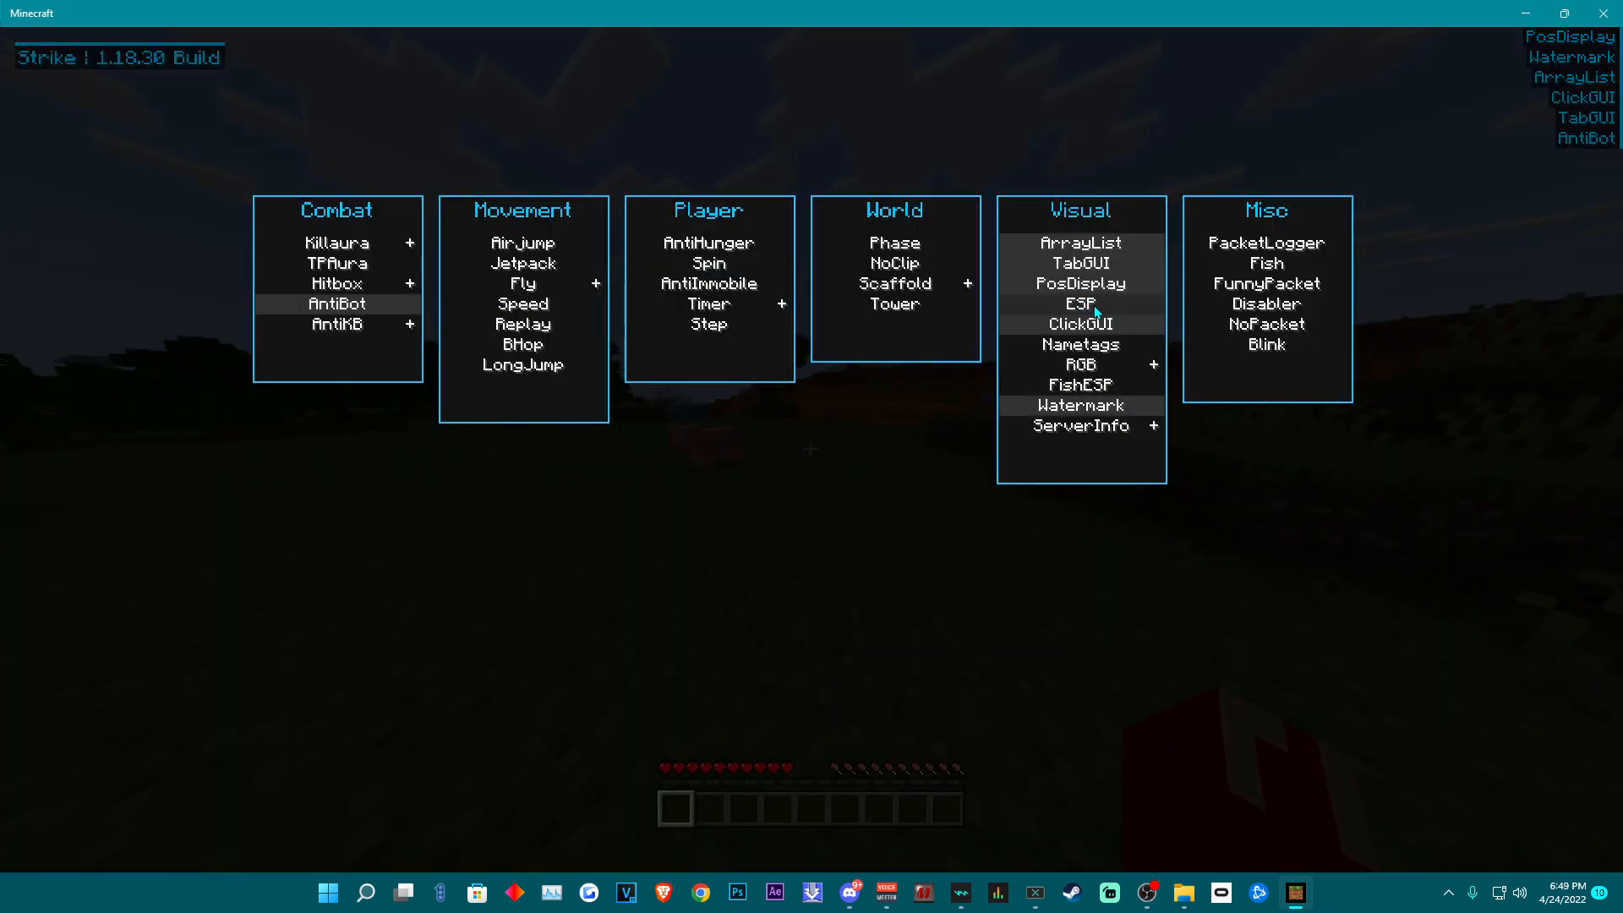
mouse_move(1265, 263)
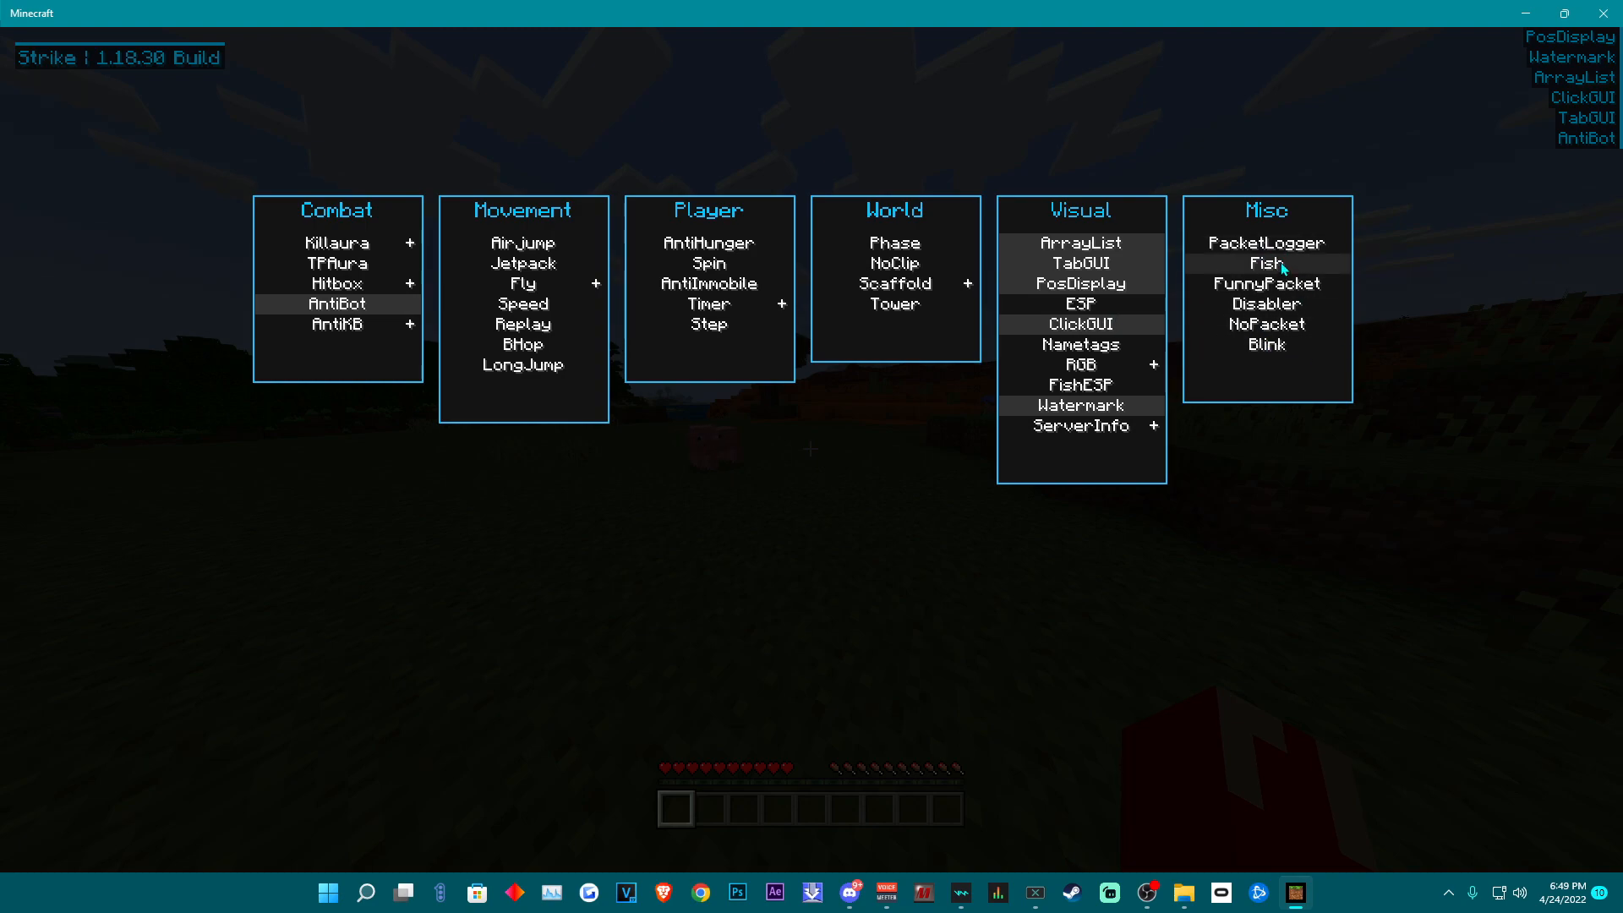
mouse_move(1080, 365)
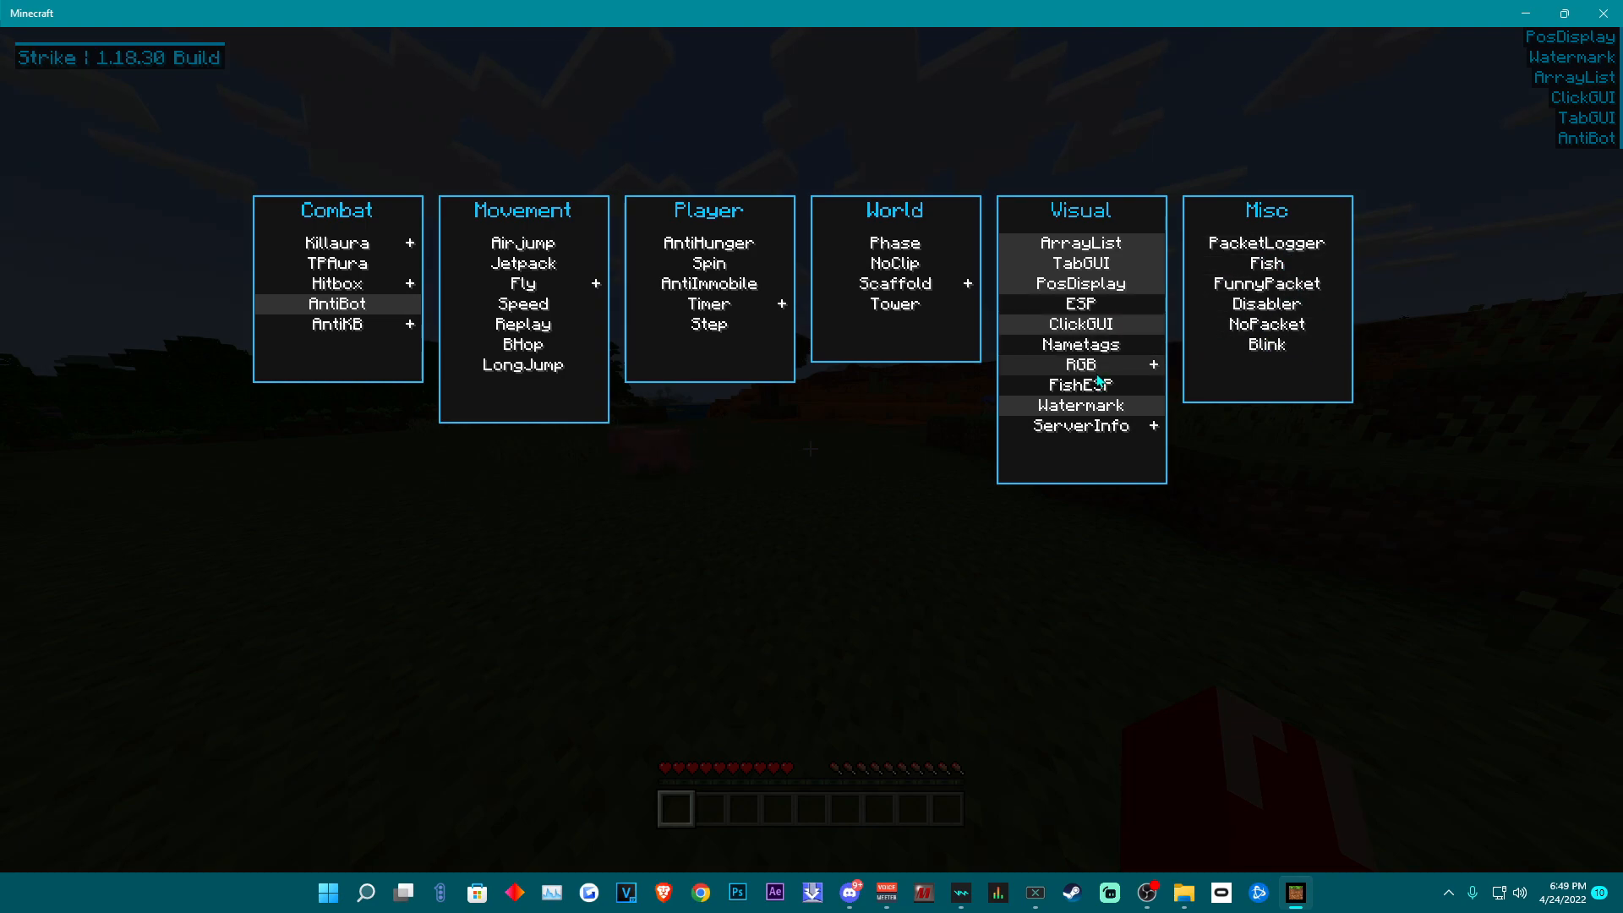
click(1151, 365)
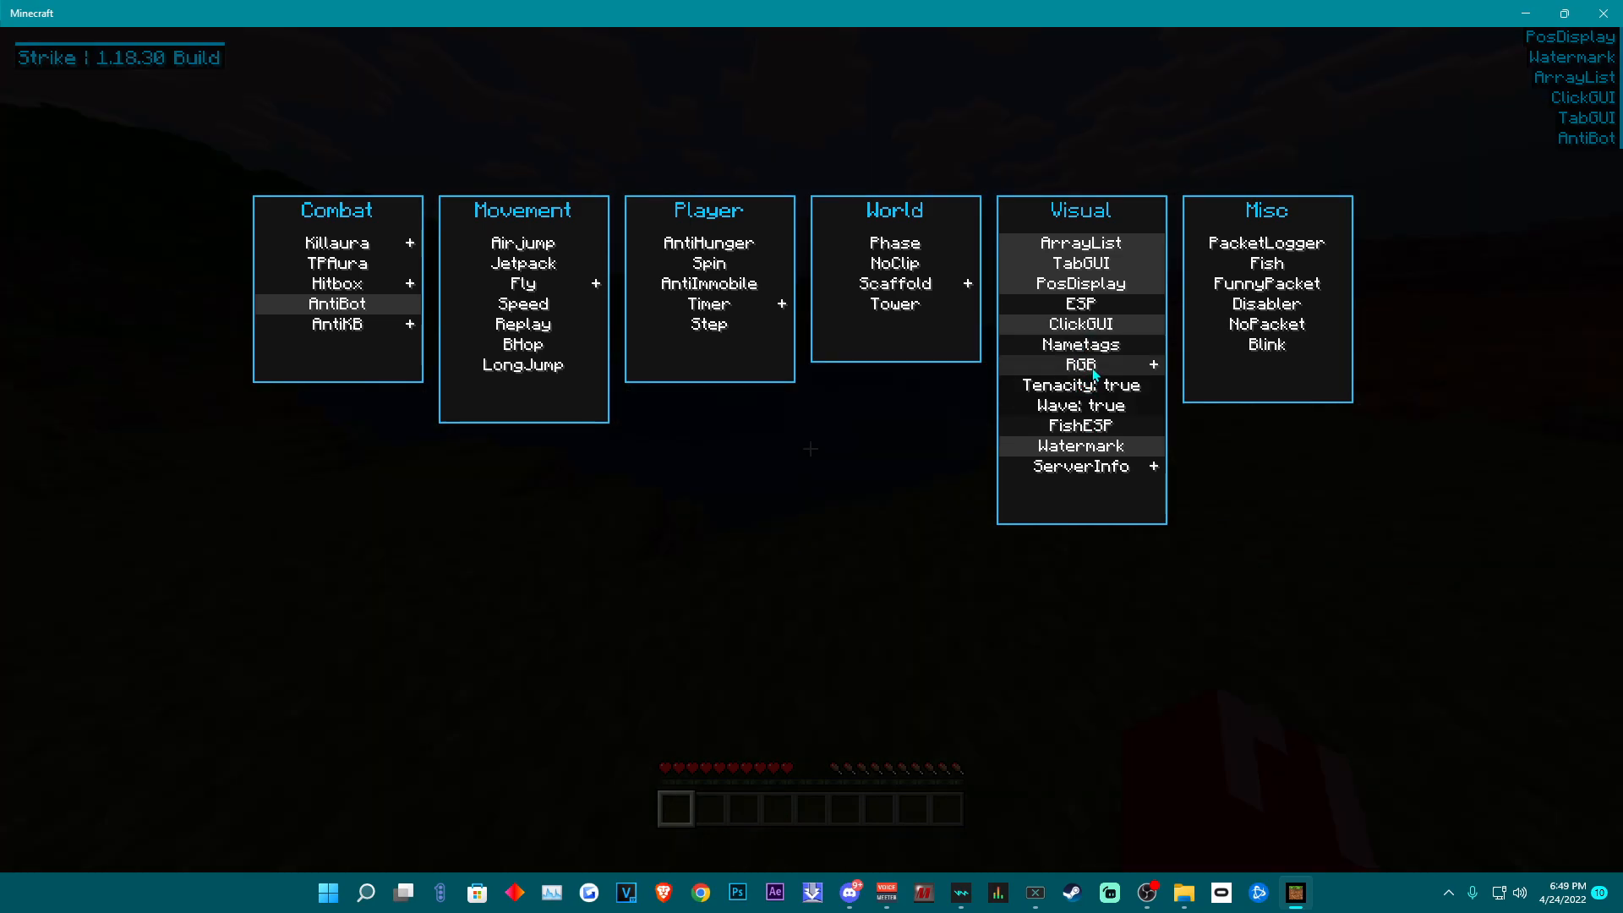
key(escape)
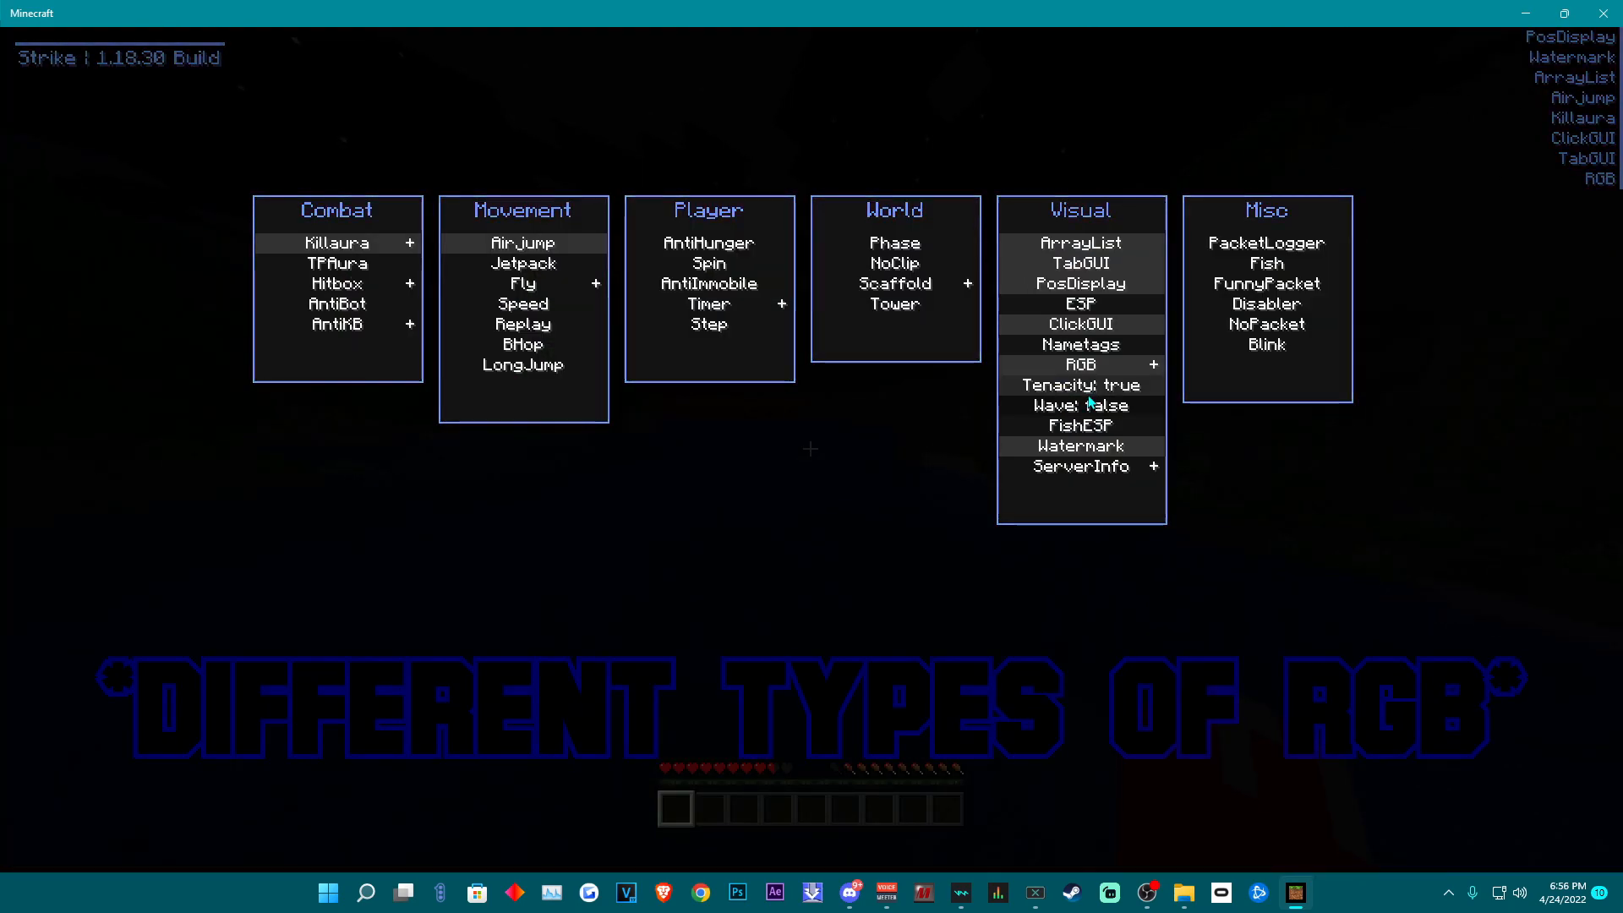
Toggle Tenacity and Wave through each combination, ending with Tenacity false and Wave true
click(1081, 384)
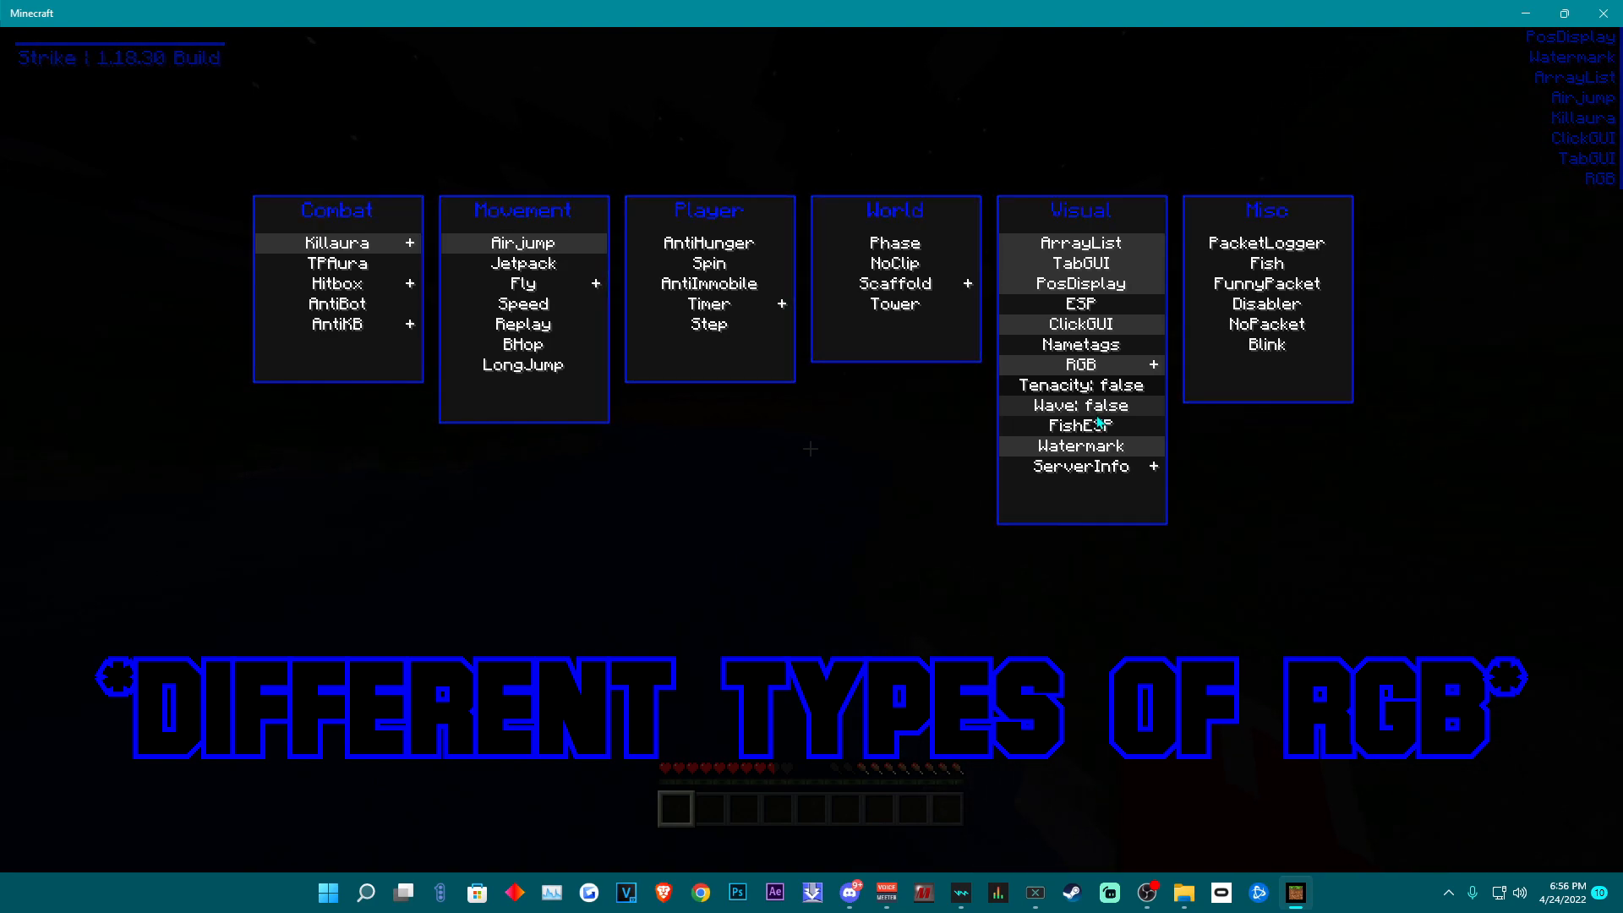
click(1081, 404)
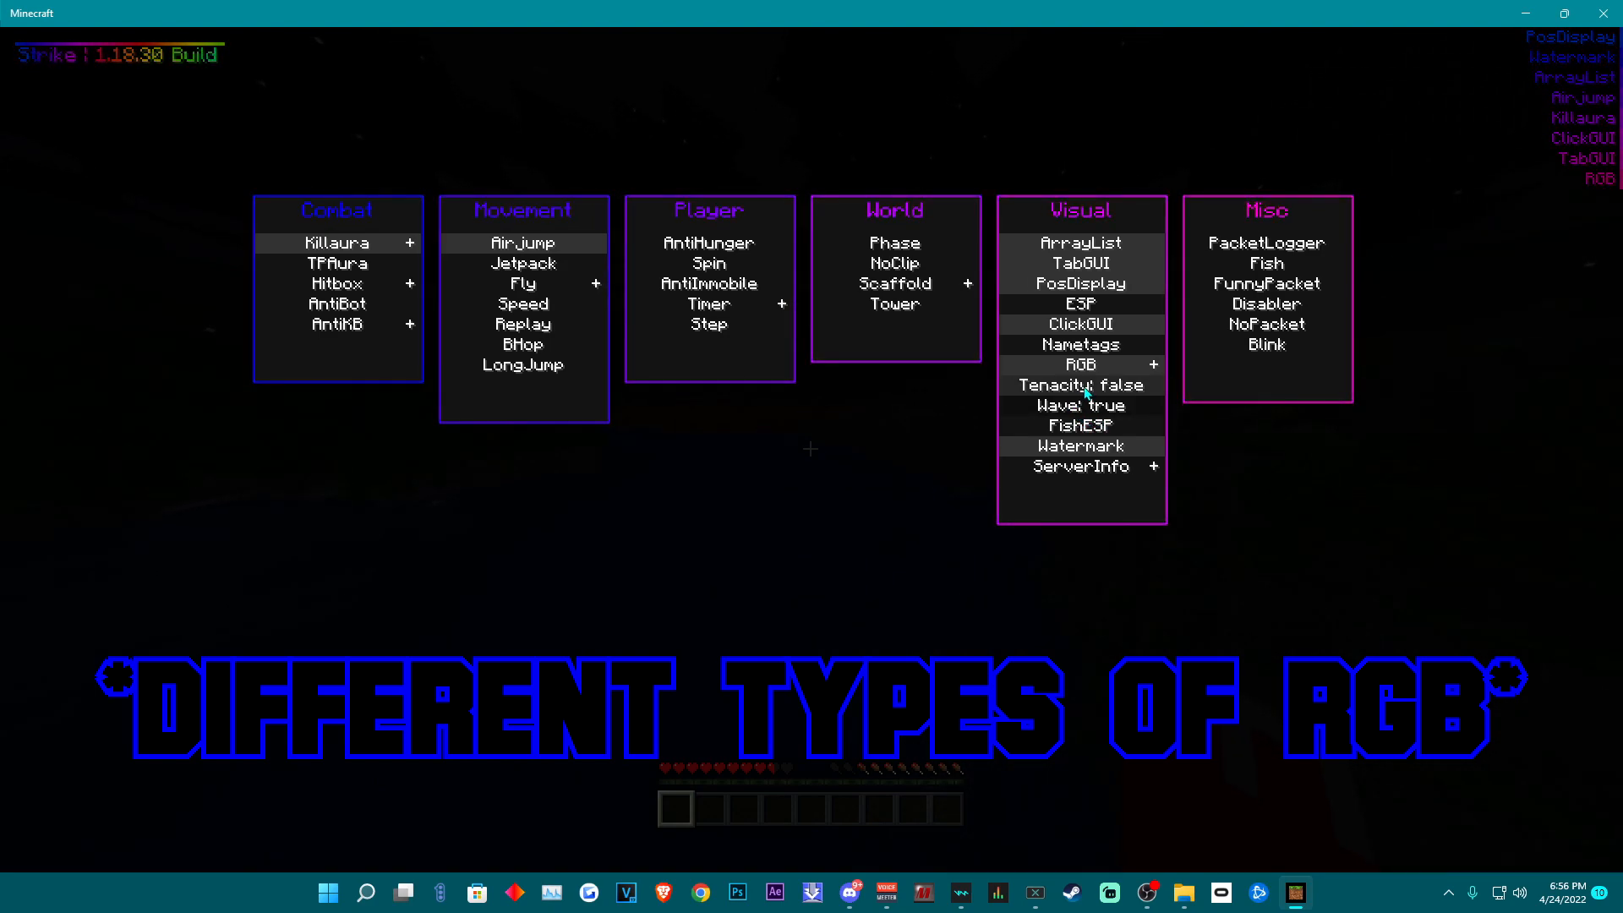
click(1081, 384)
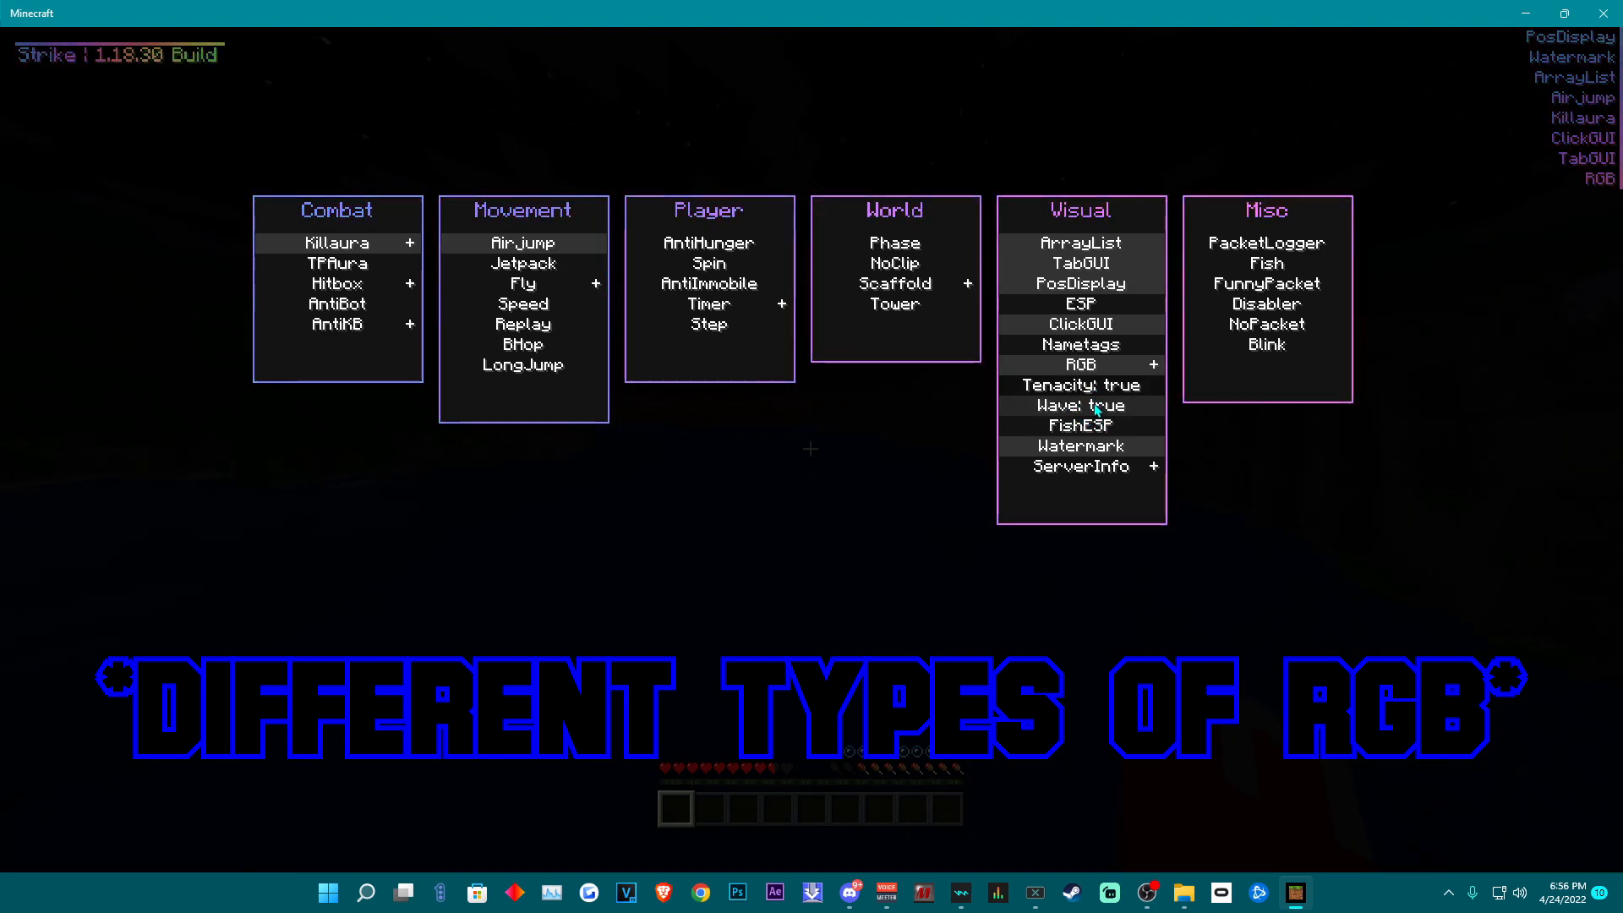
click(1080, 404)
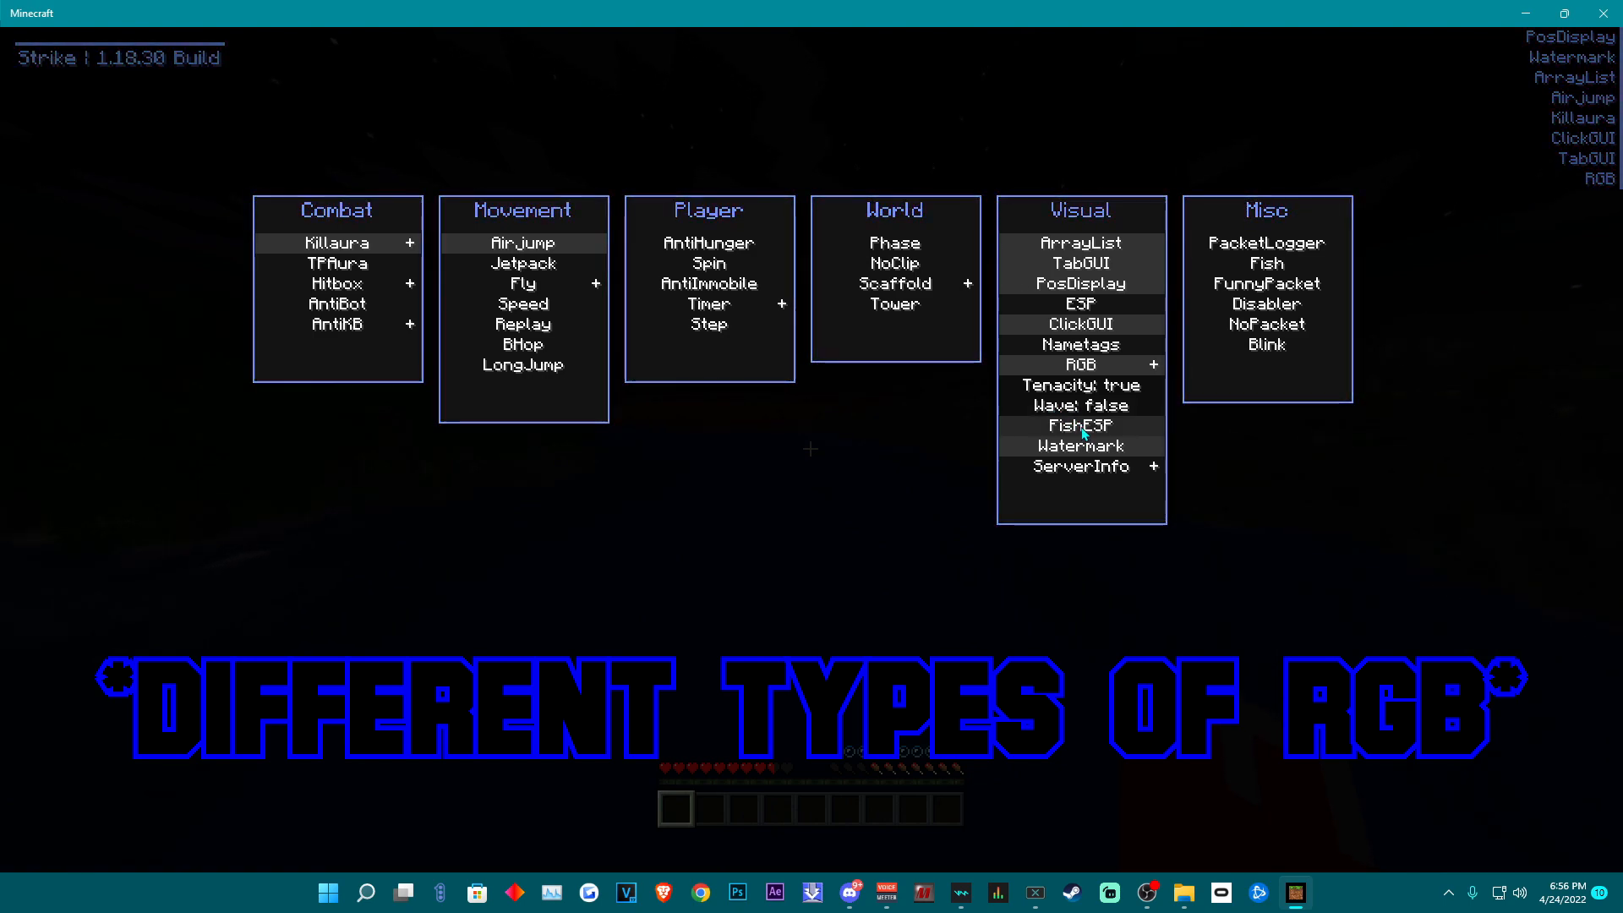
click(1081, 383)
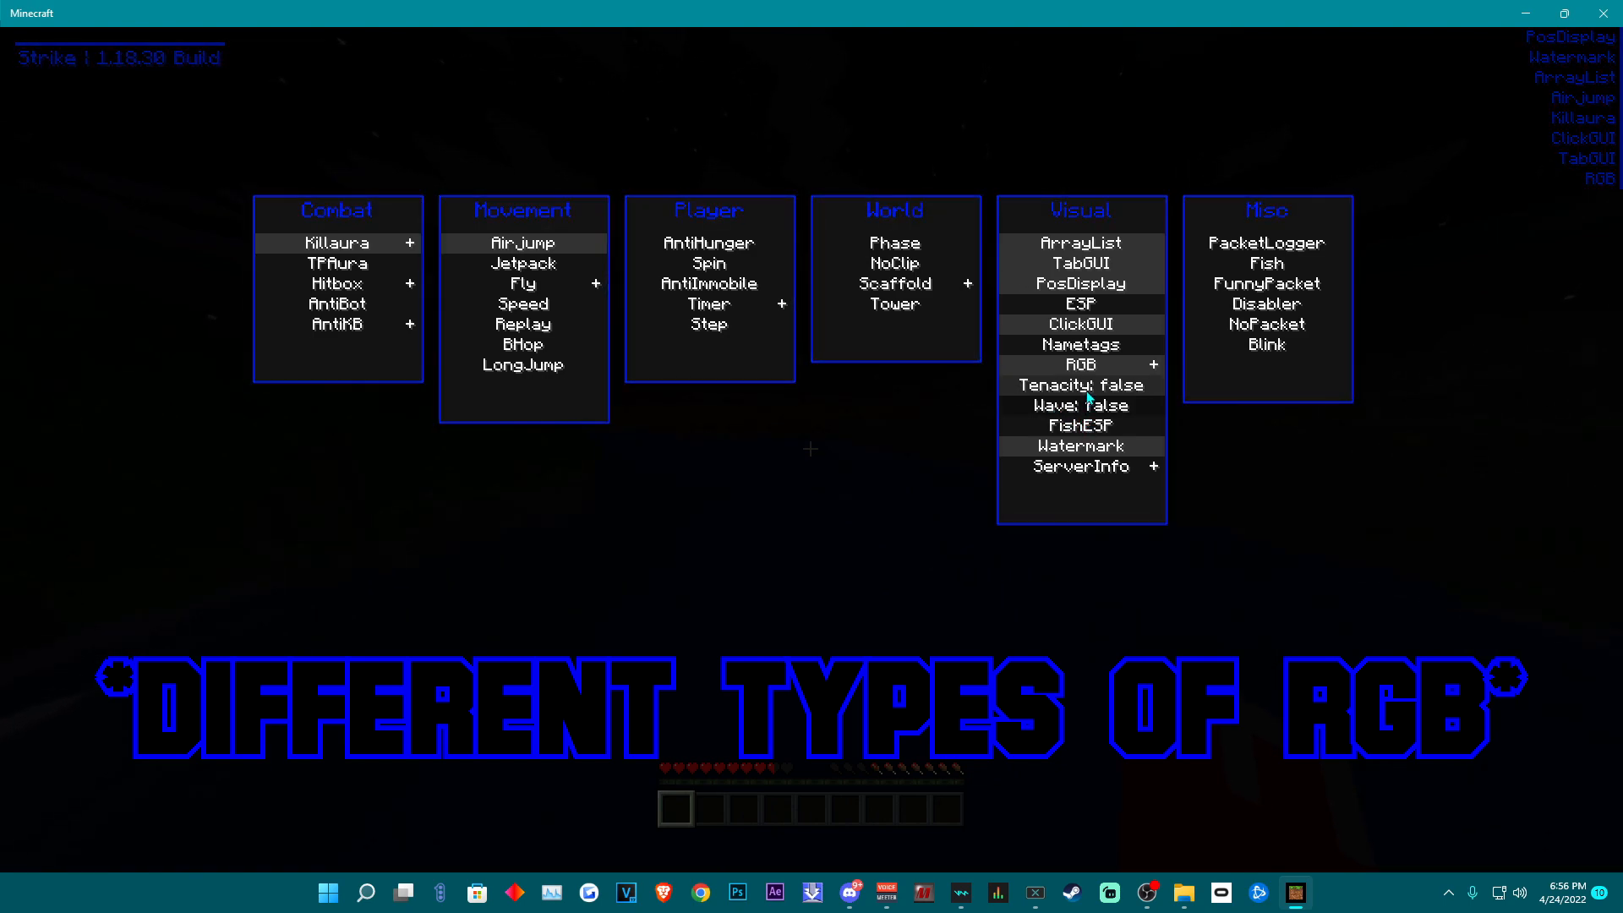
click(1080, 404)
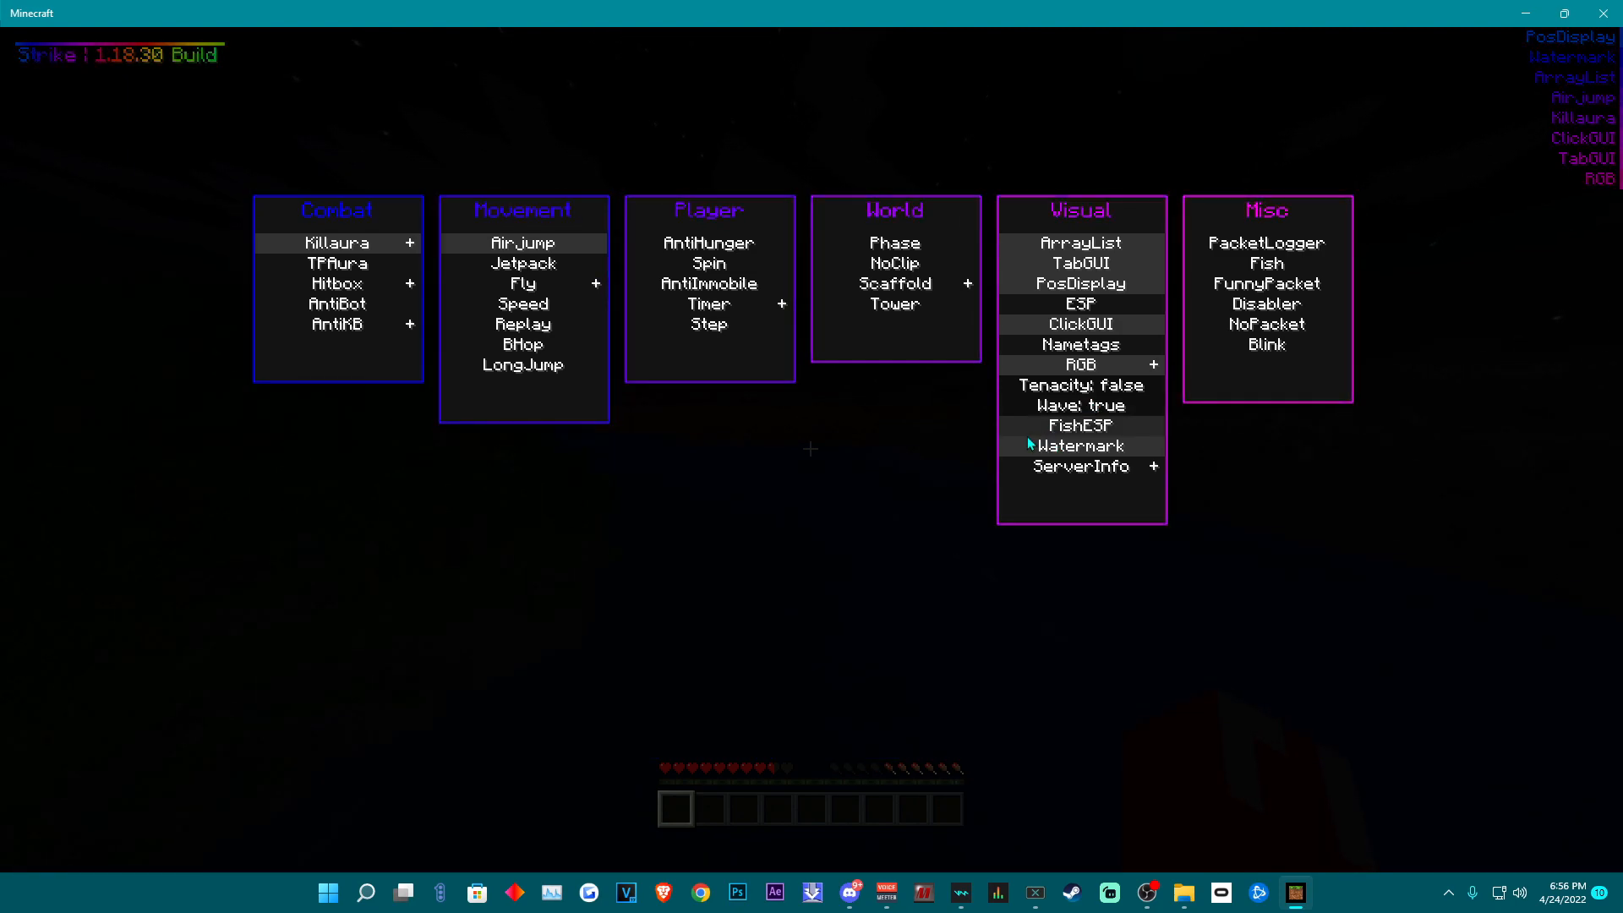
Switch between the in-game tab menu and the click GUI with RSHIFT, leaving Tenacity and Wave true
key(escape)
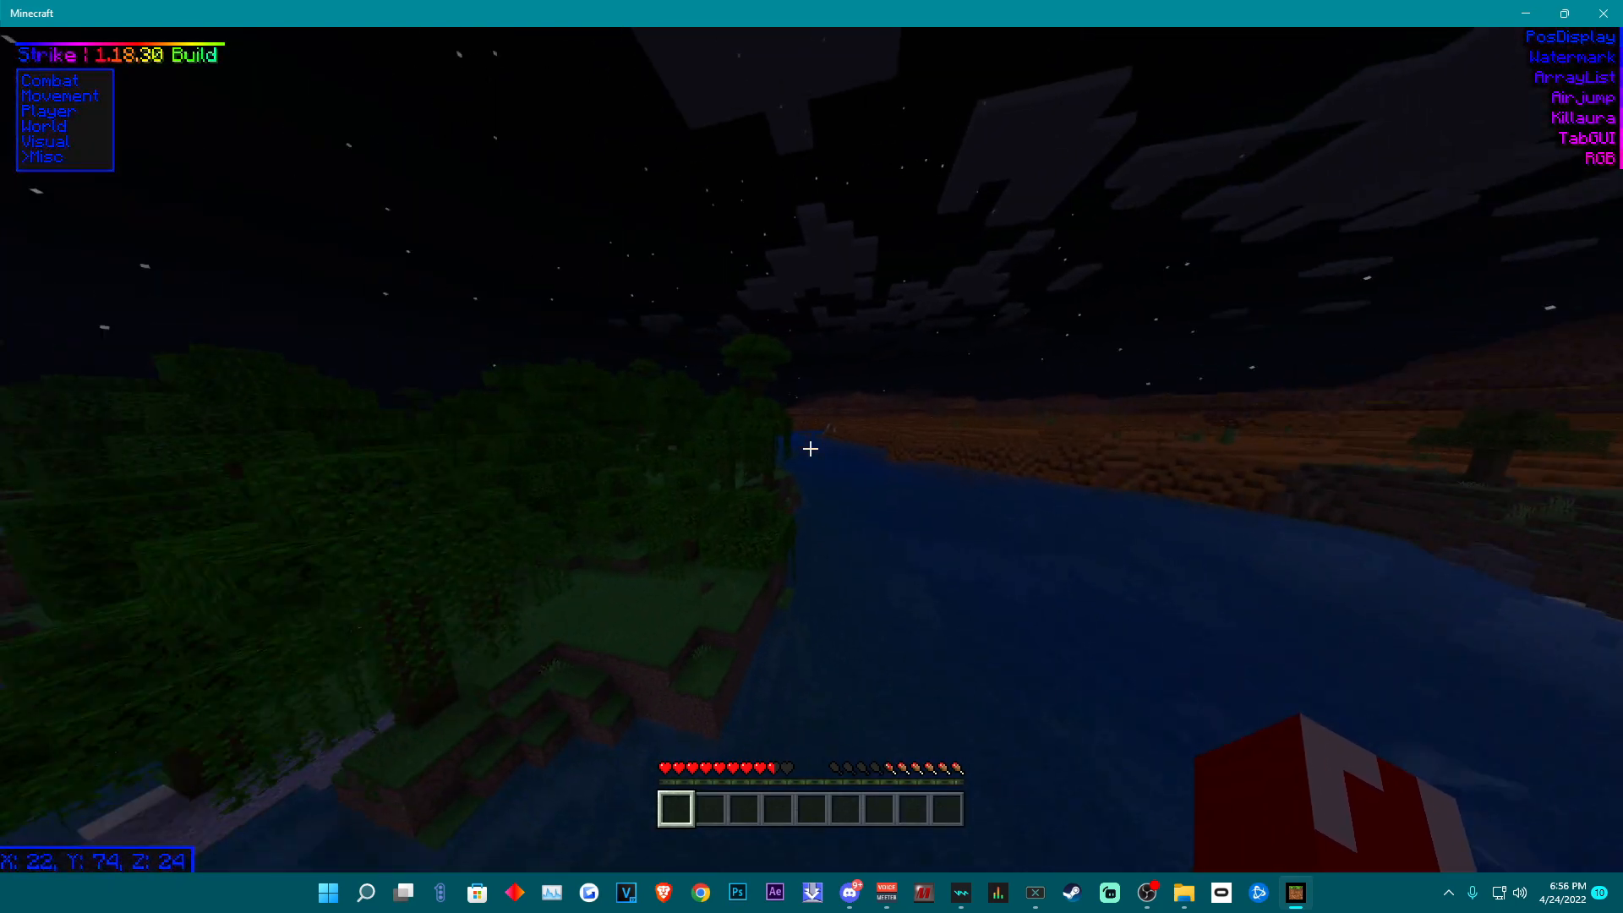
key(RSHIFT)
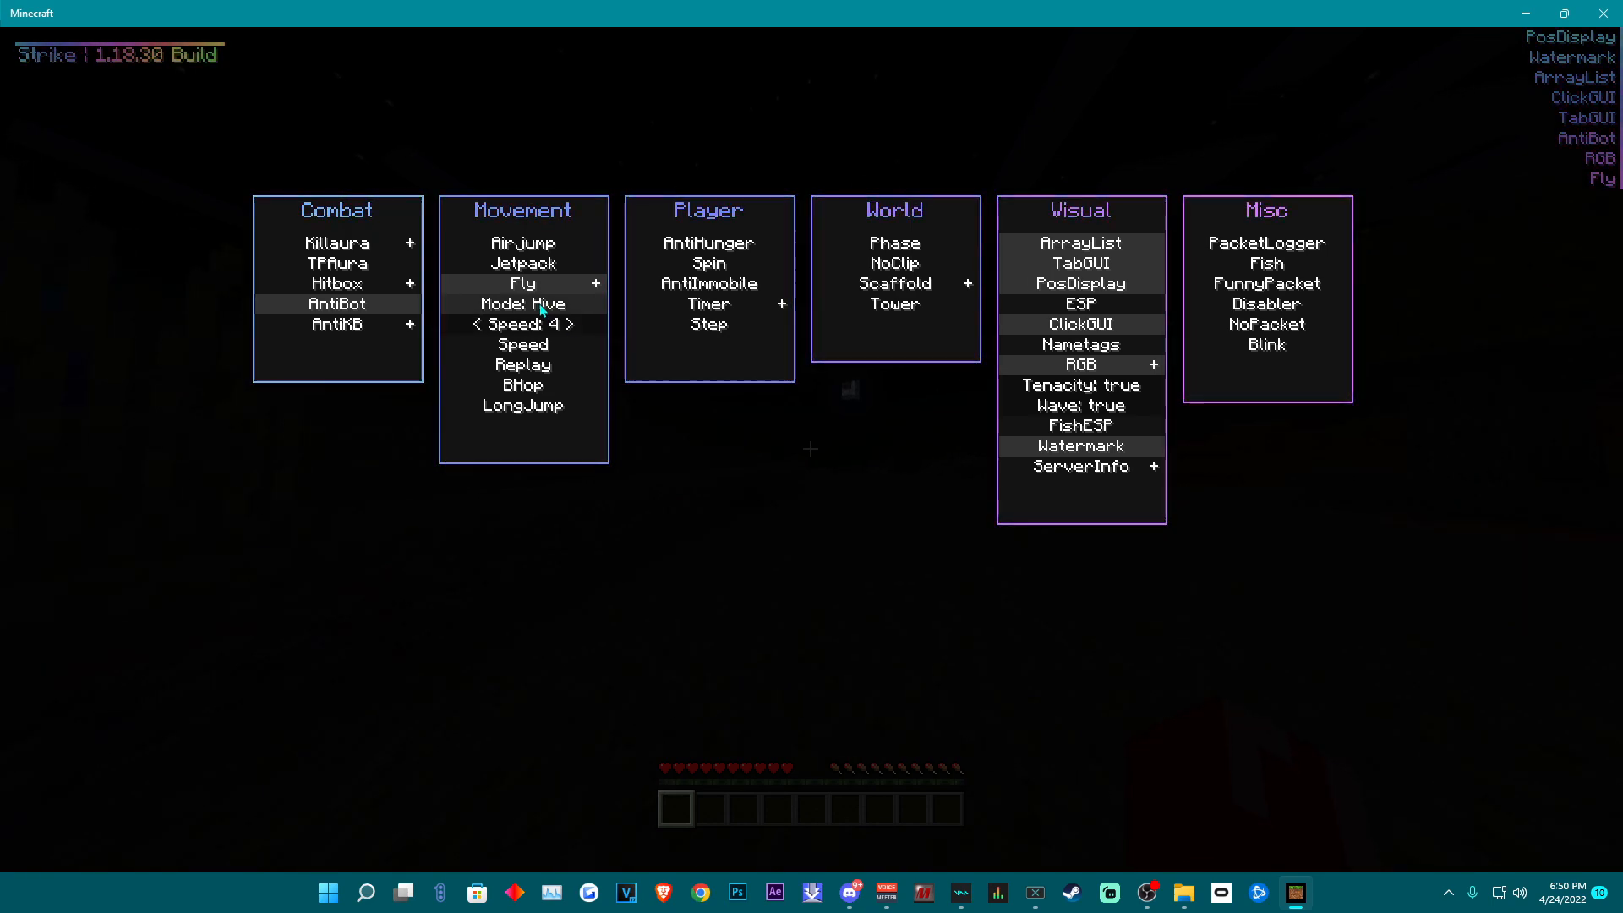
click(523, 302)
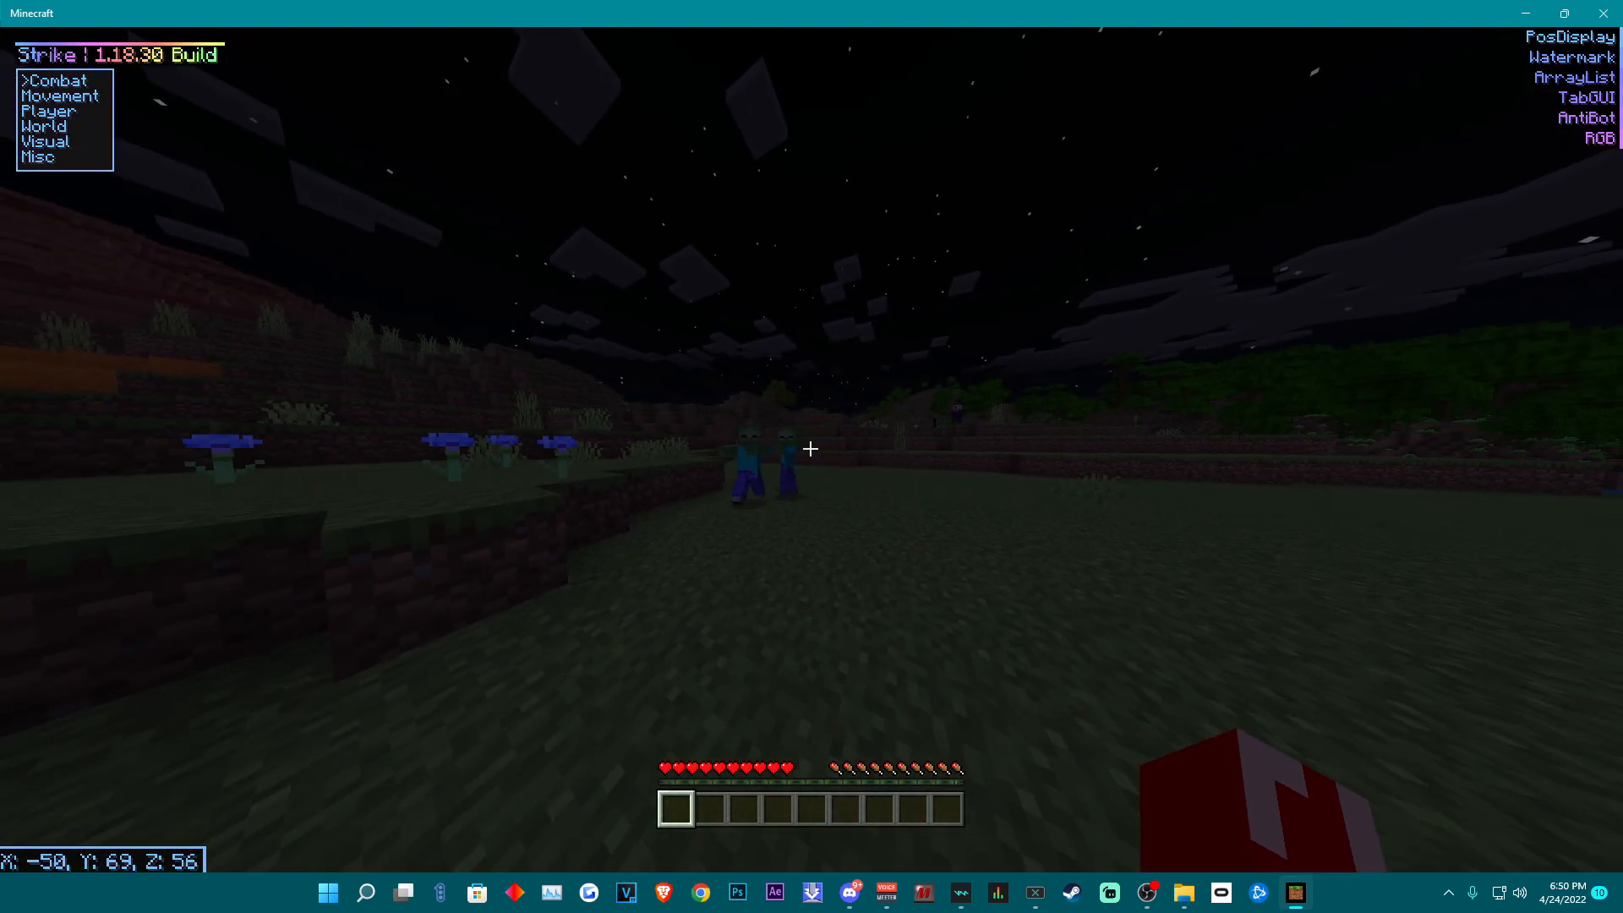
key(RSHIFT)
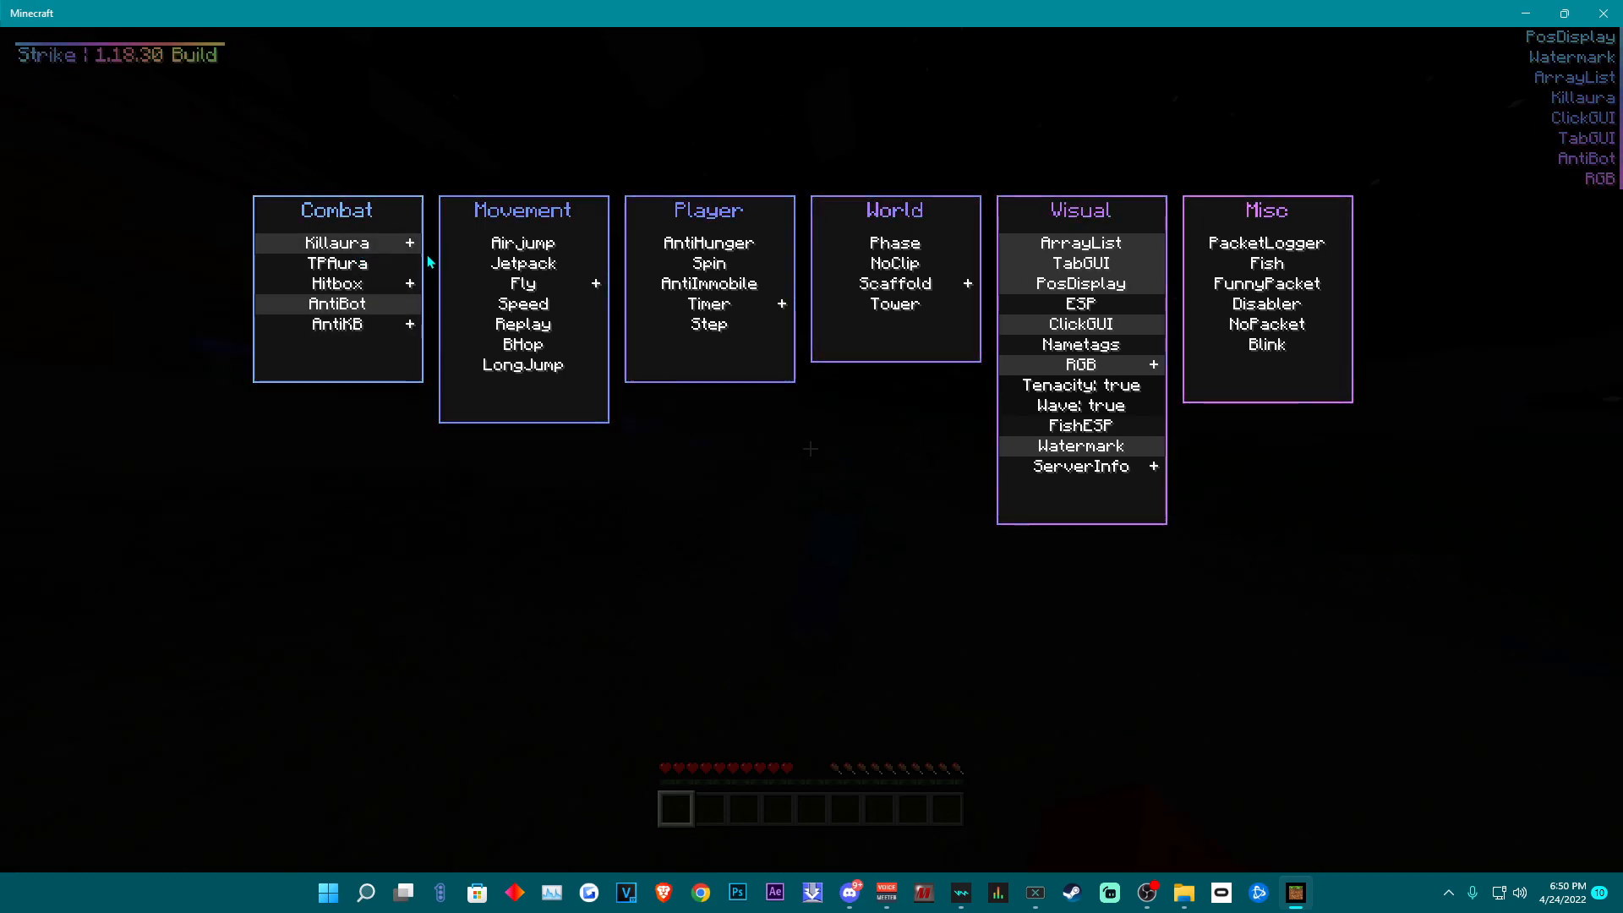
key(escape)
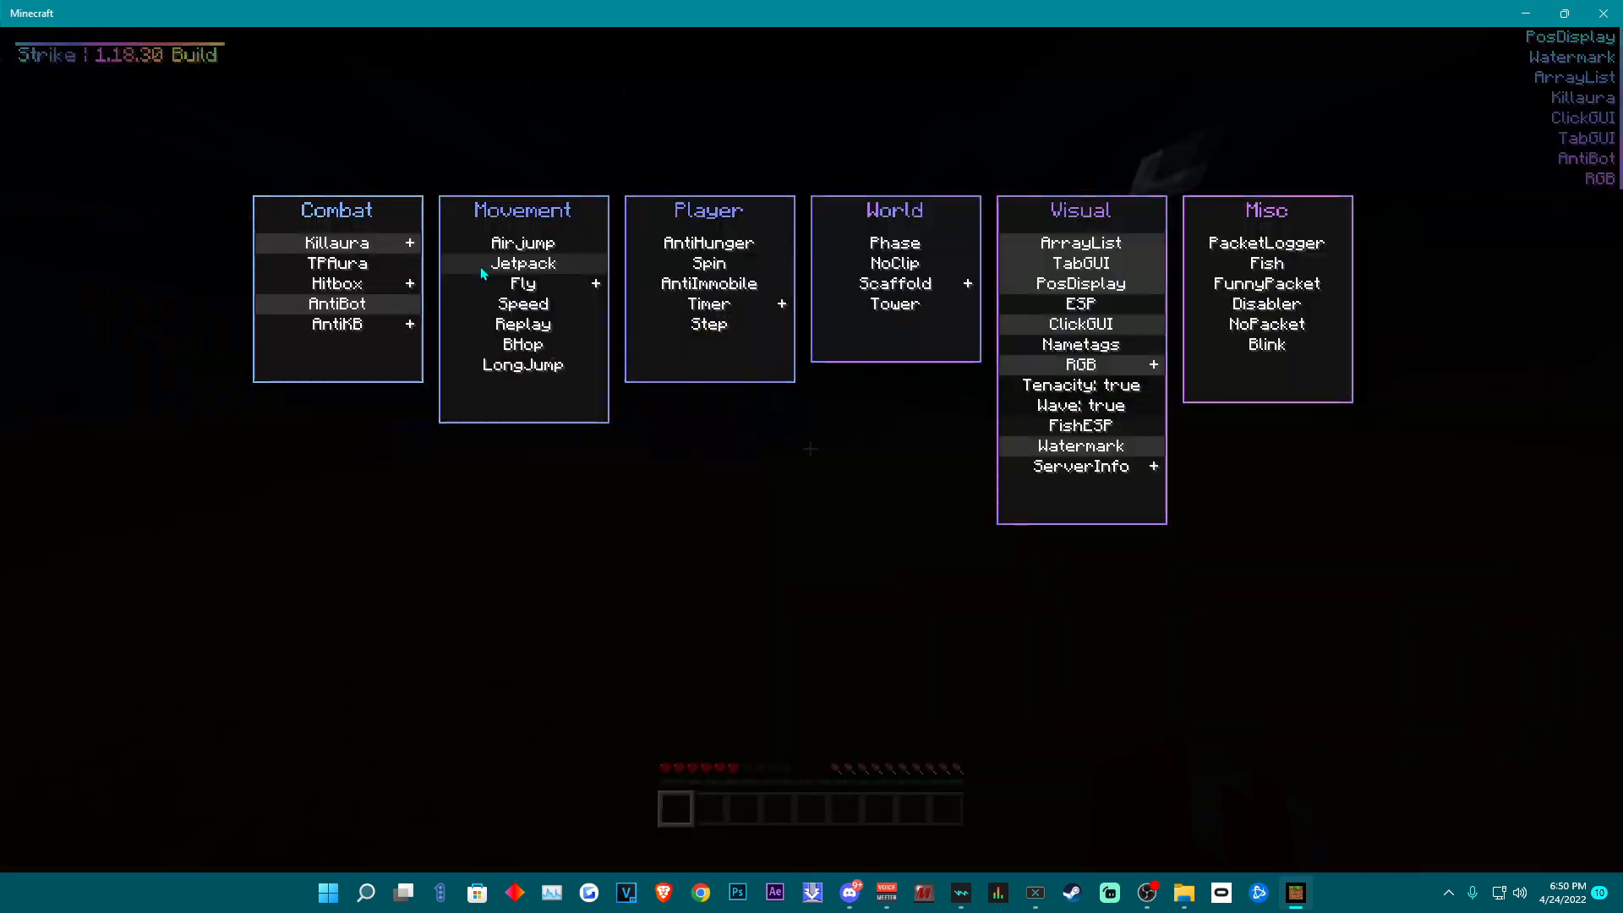
mouse_move(1093, 298)
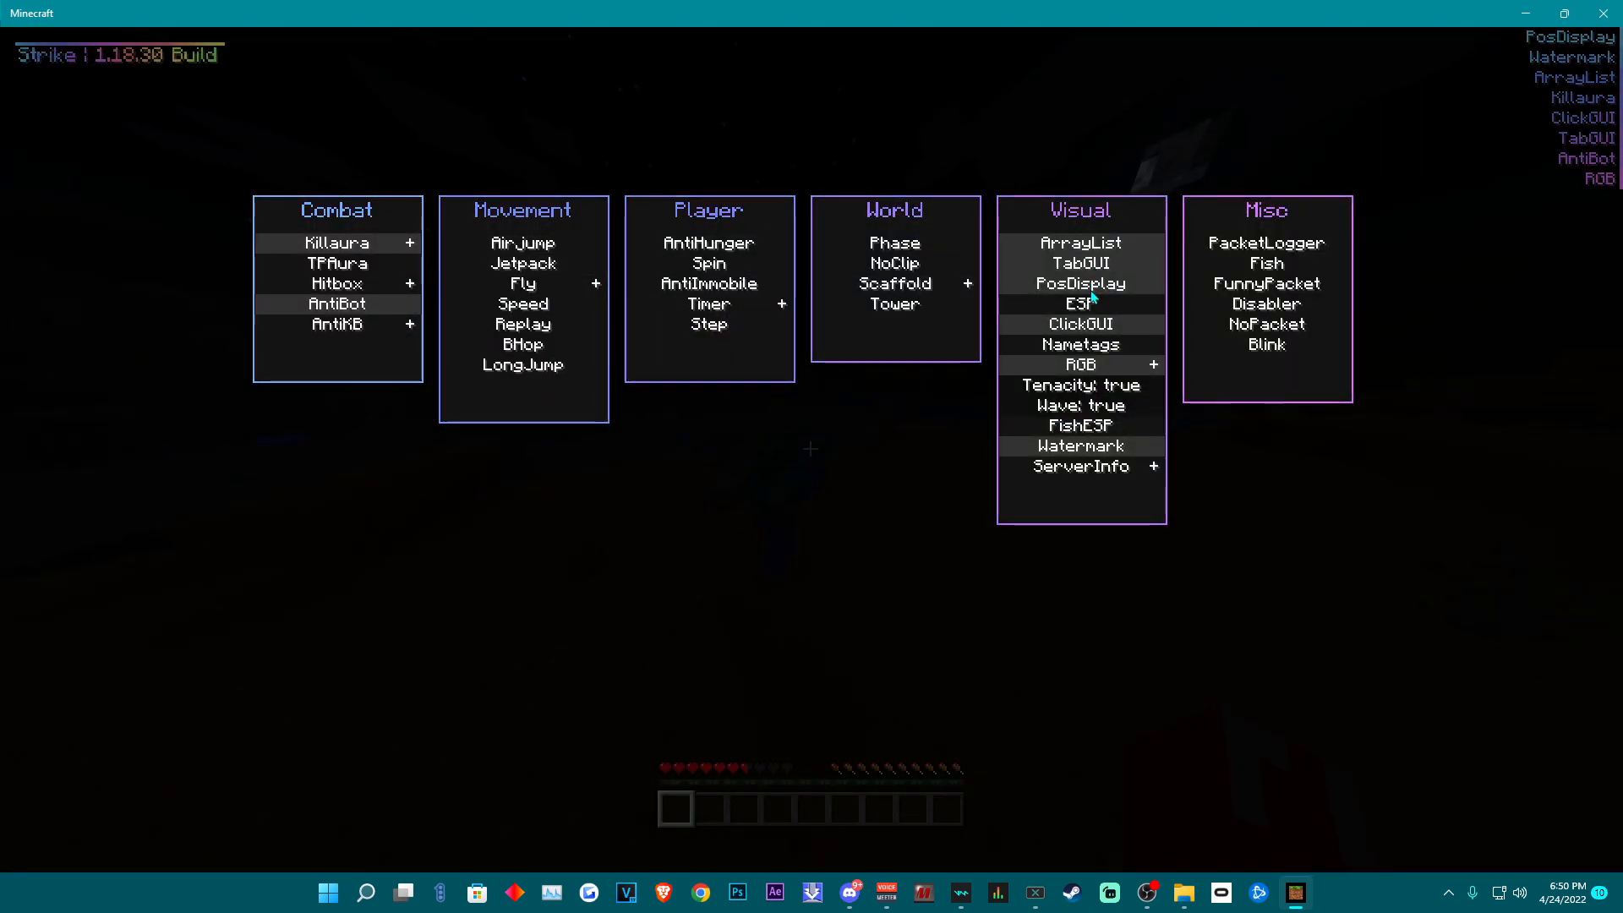